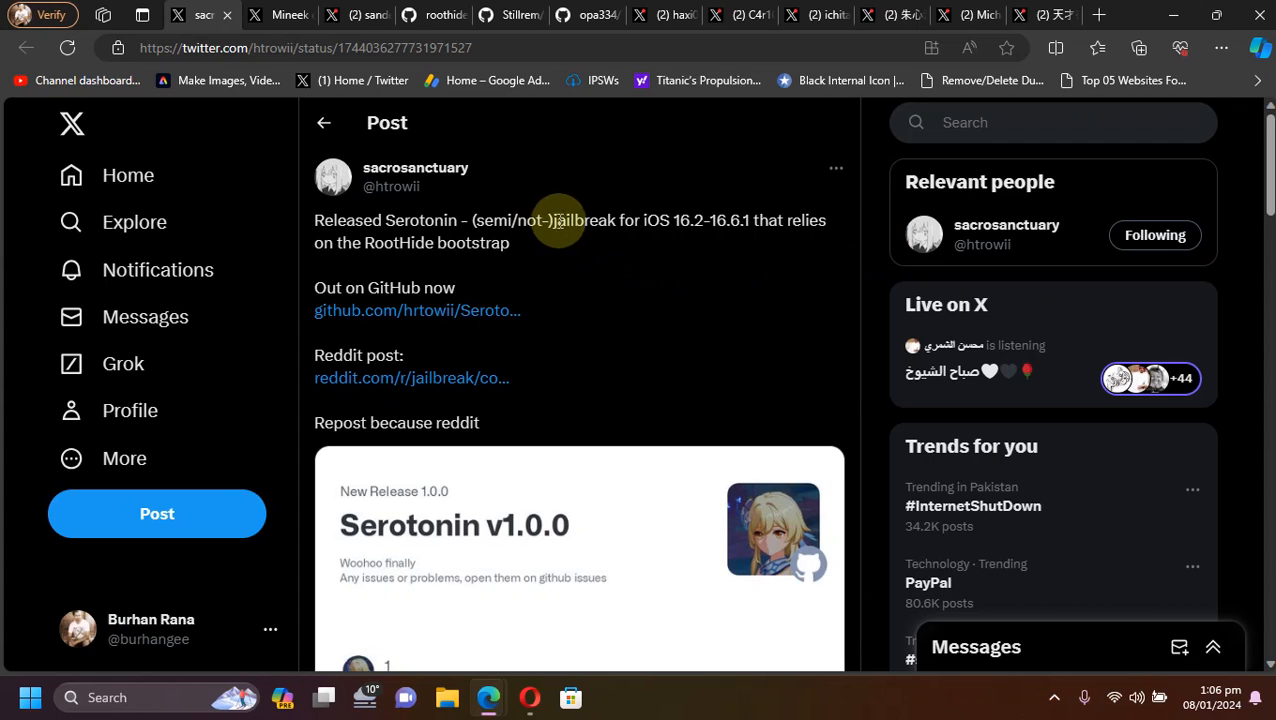
{"action": "mouse_move", "coordinate": [576, 248]}
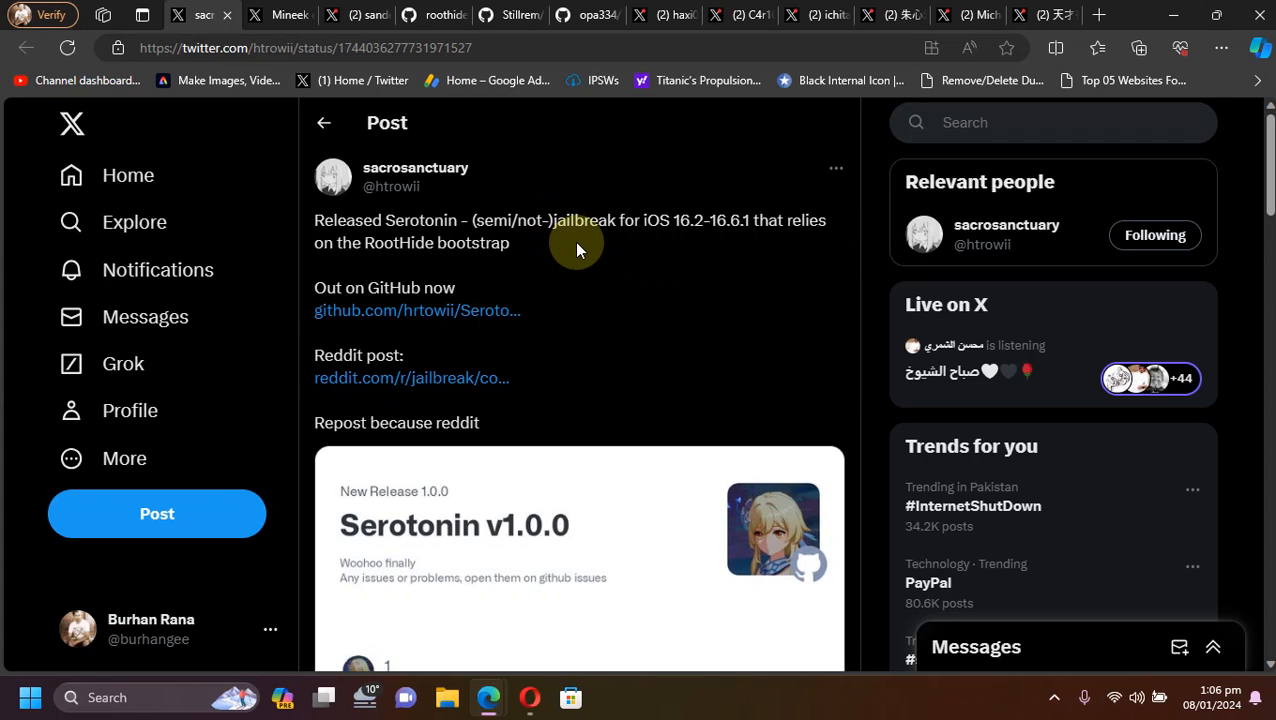
{"action": "mouse_move", "coordinate": [544, 244]}
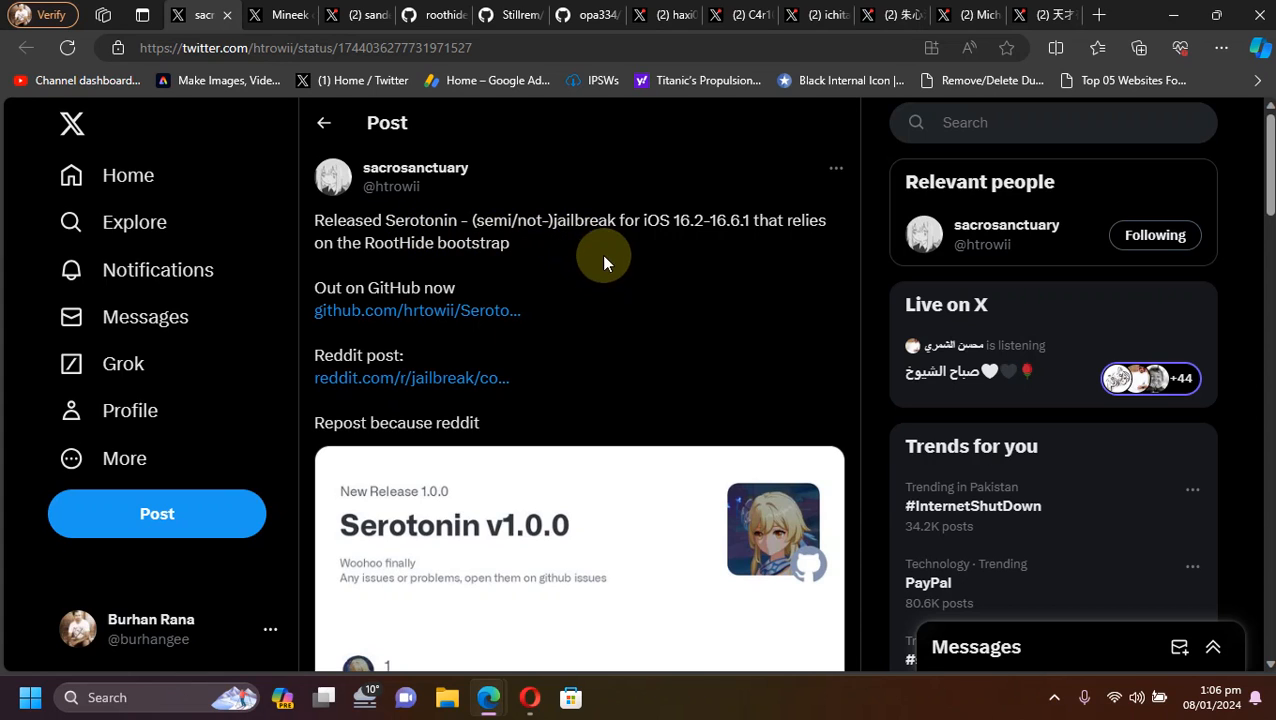
Highlight the supported range 'iOS 16.2-16.6.1' in the Serotonin release post
{"action": "double_click", "coordinate": [656, 220]}
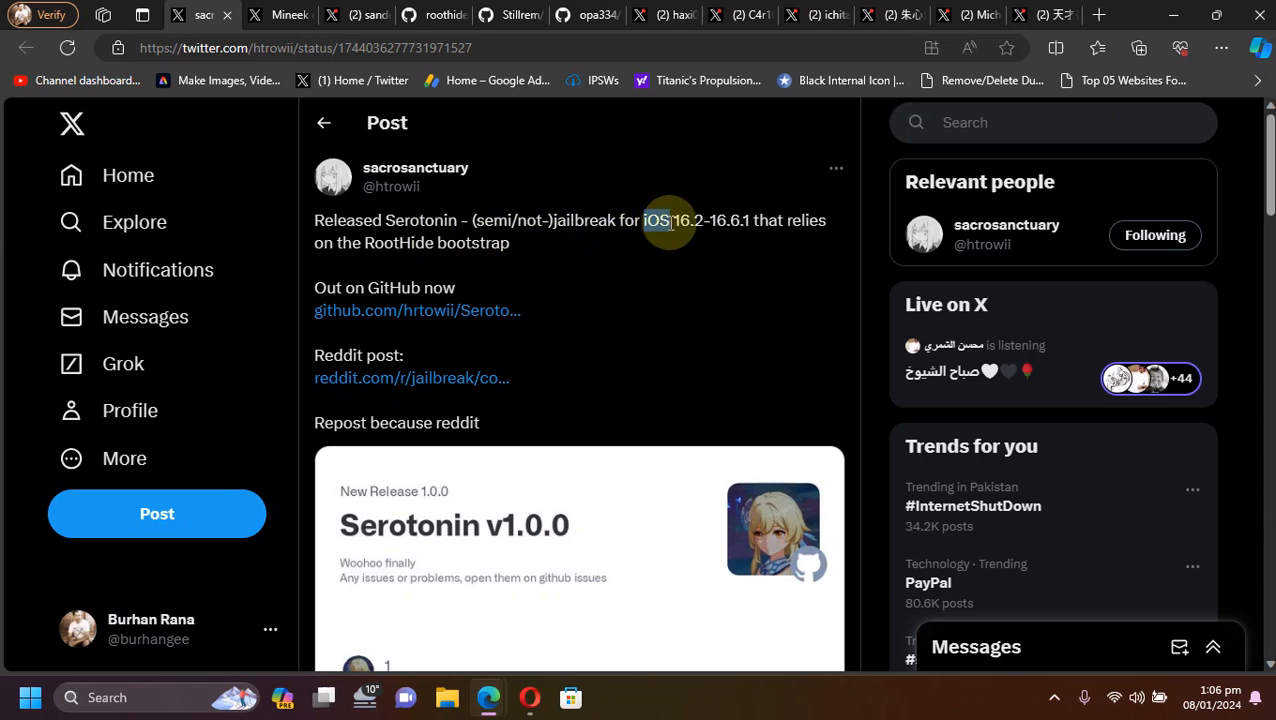
{"action": "left_click_drag", "start_coordinate": [656, 220], "coordinate": [720, 220]}
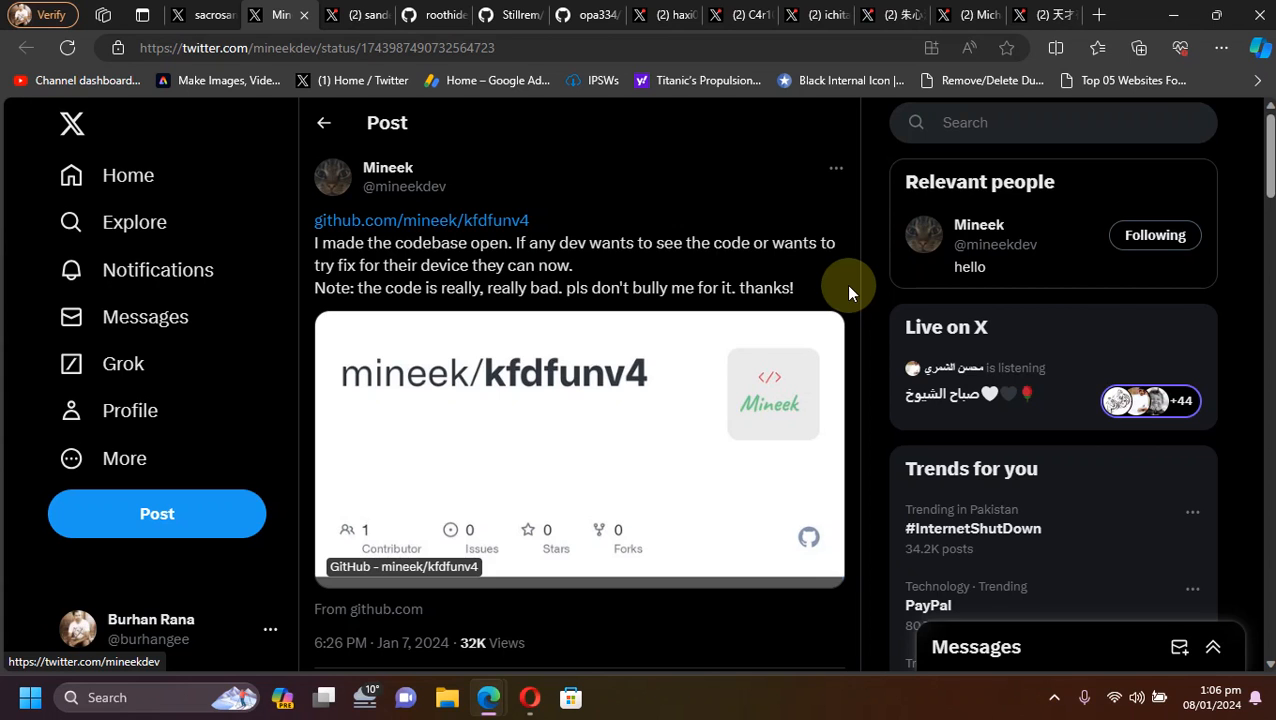
{"action": "mouse_move", "coordinate": [656, 120]}
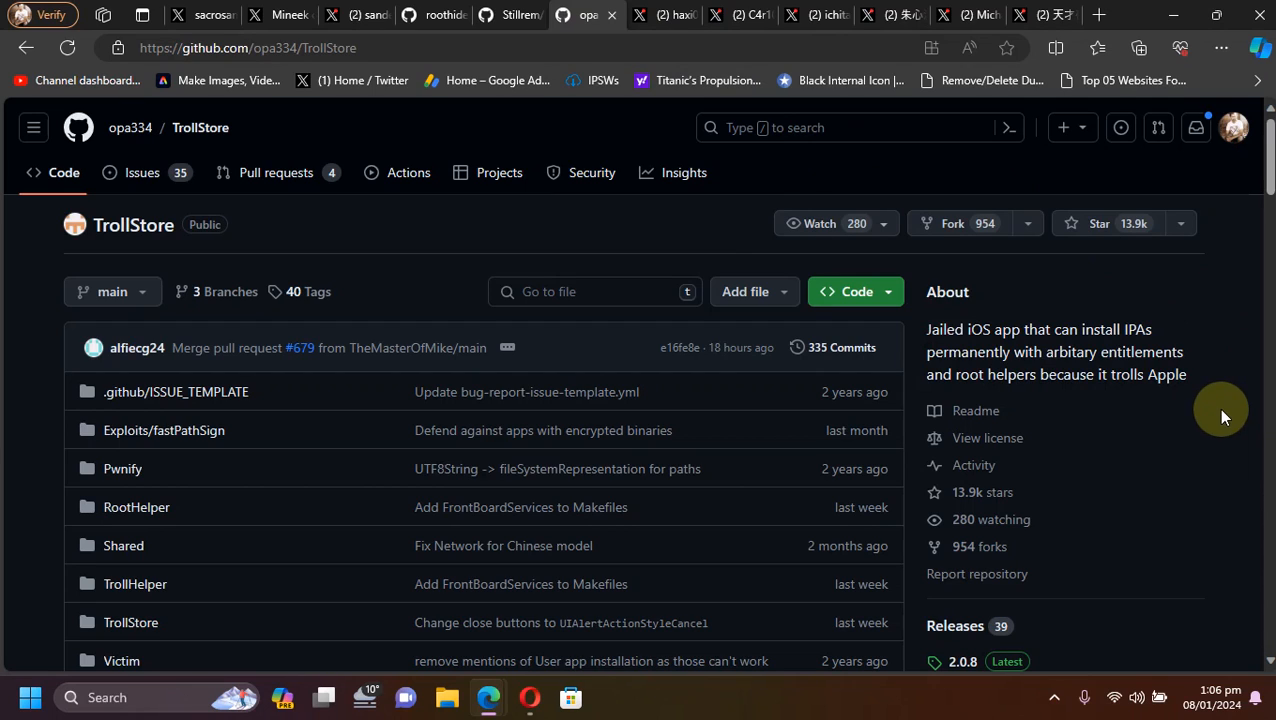
Revisit the Serotonin post, then bring up the RootHide Bootstrap repository
{"action": "left_click", "coordinate": [370, 14]}
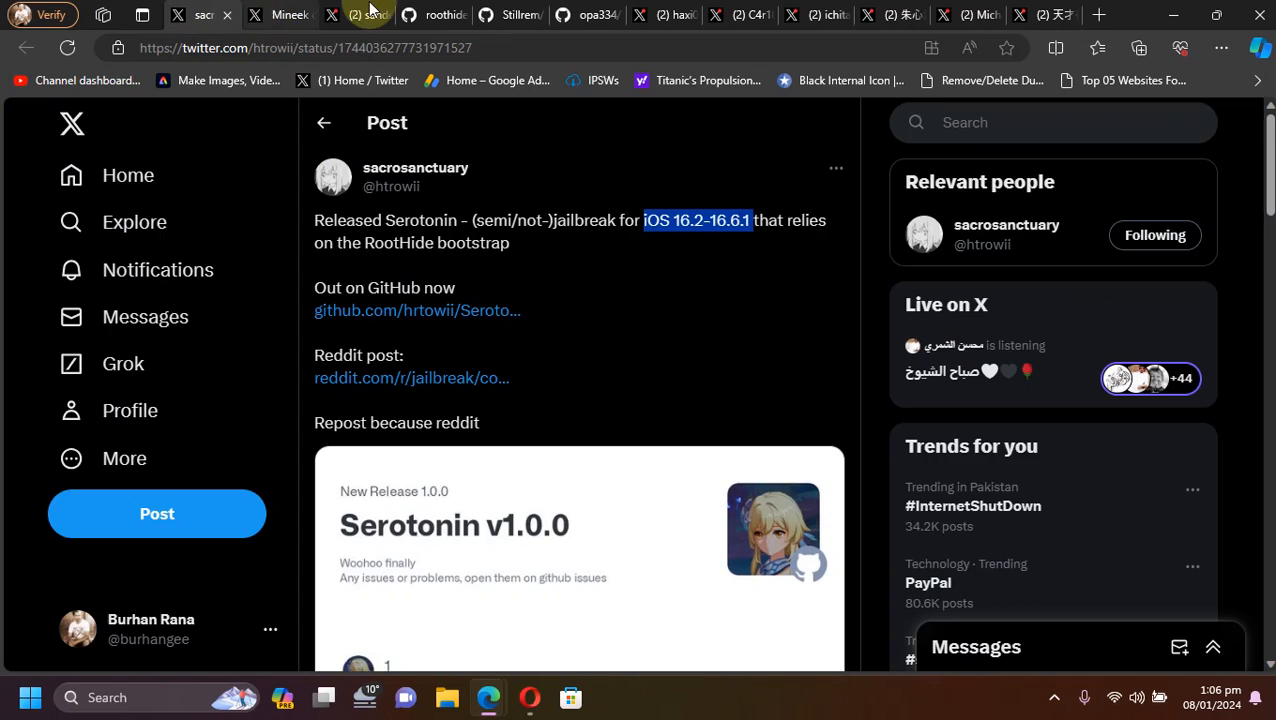
{"action": "left_click", "coordinate": [432, 14]}
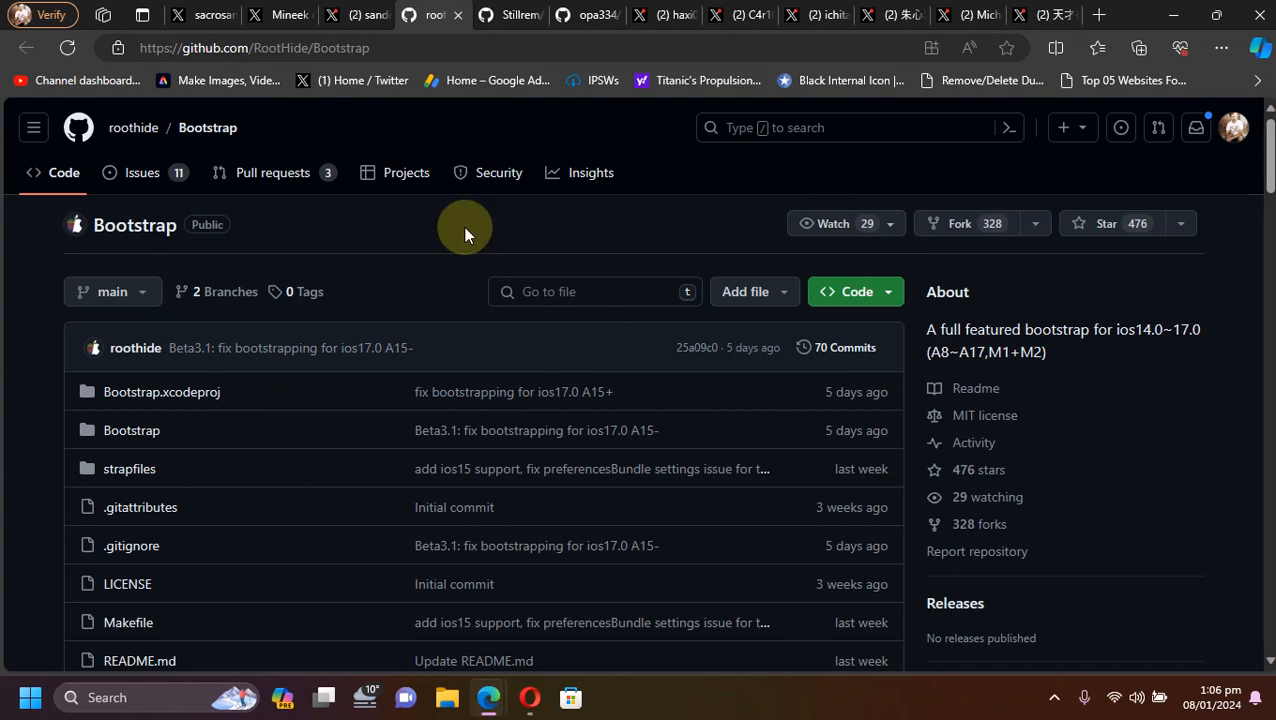
View the LittleRoot public beta post, then scroll through the post on its few tweaks and missing package manager
{"action": "left_click", "coordinate": [356, 14]}
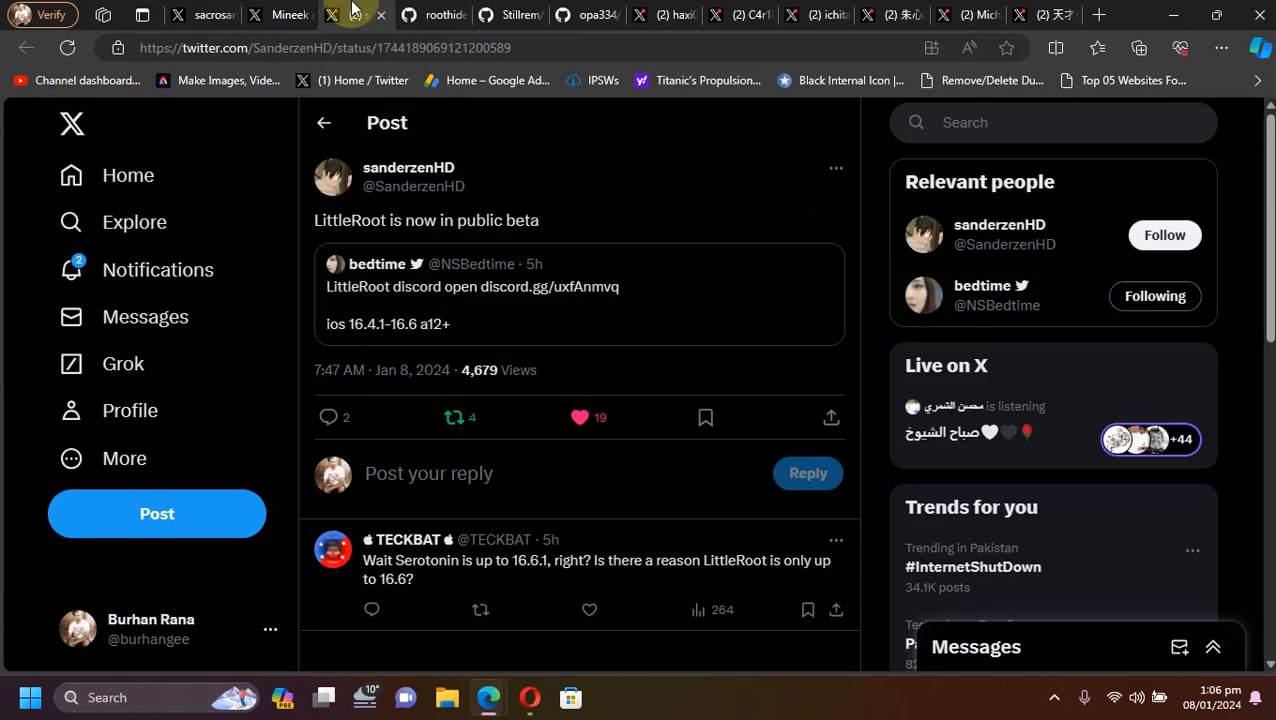
{"action": "mouse_move", "coordinate": [876, 300]}
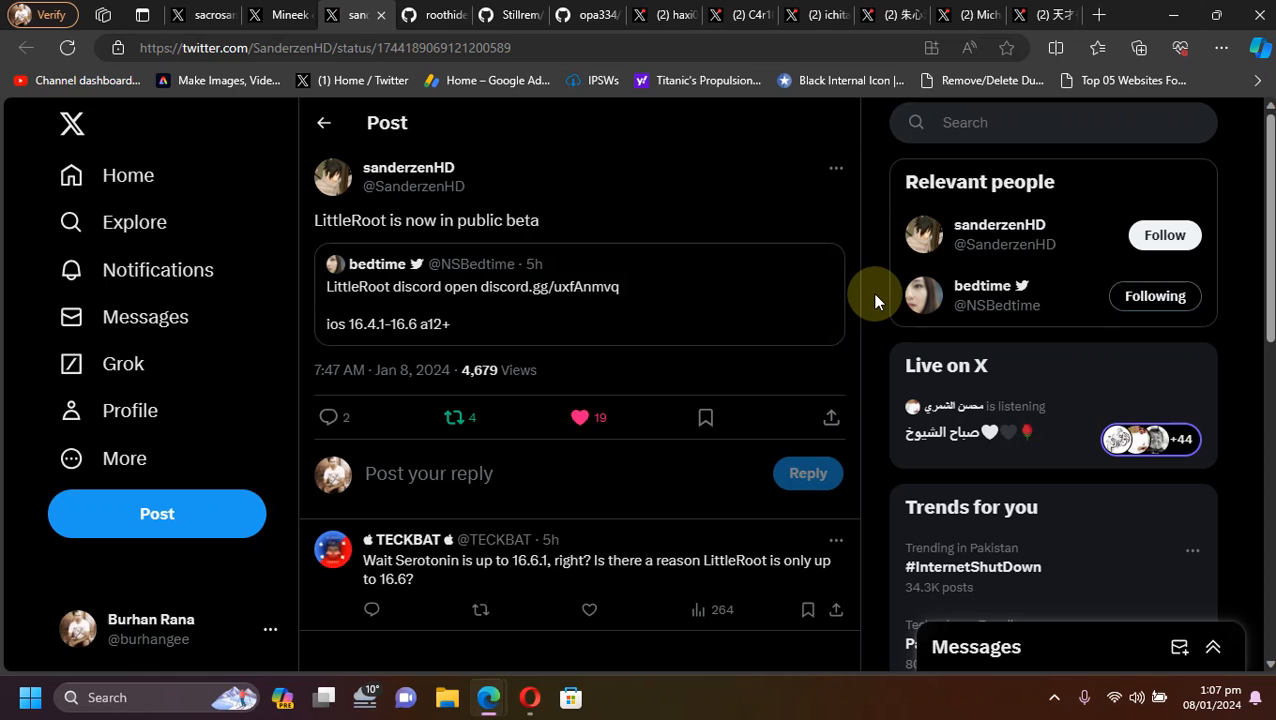
{"action": "mouse_move", "coordinate": [532, 300]}
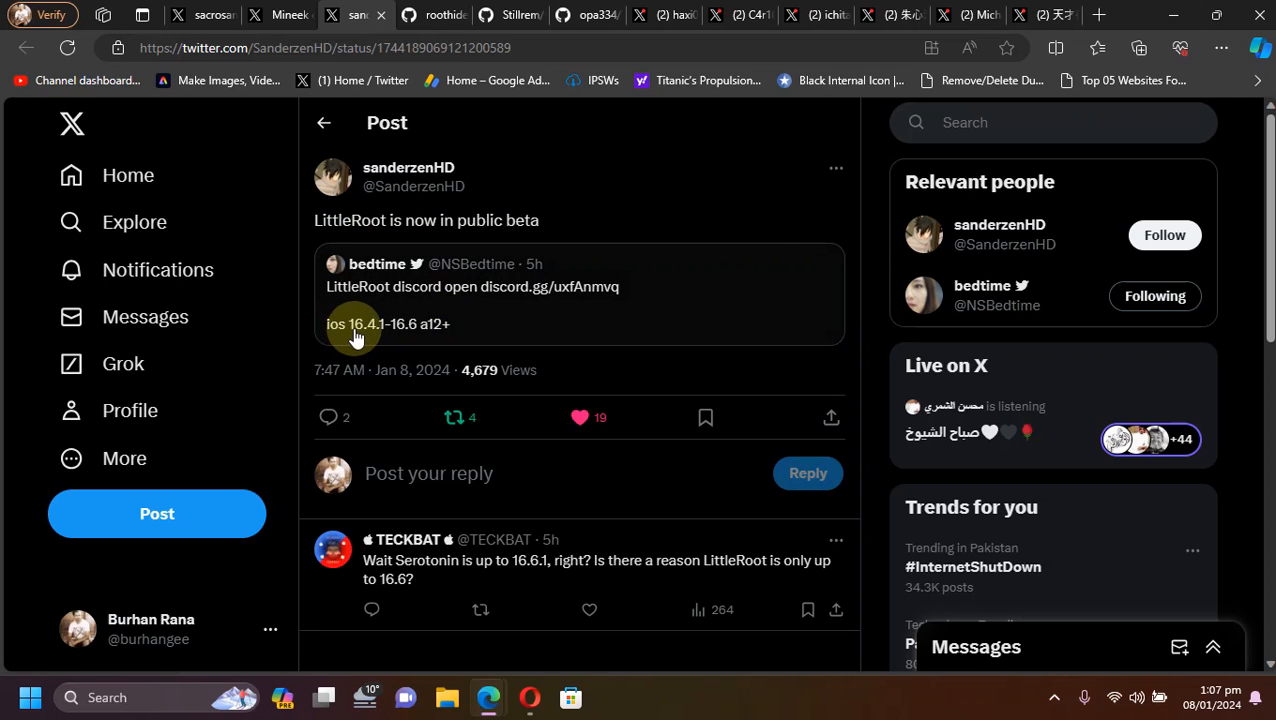
{"action": "mouse_move", "coordinate": [398, 336]}
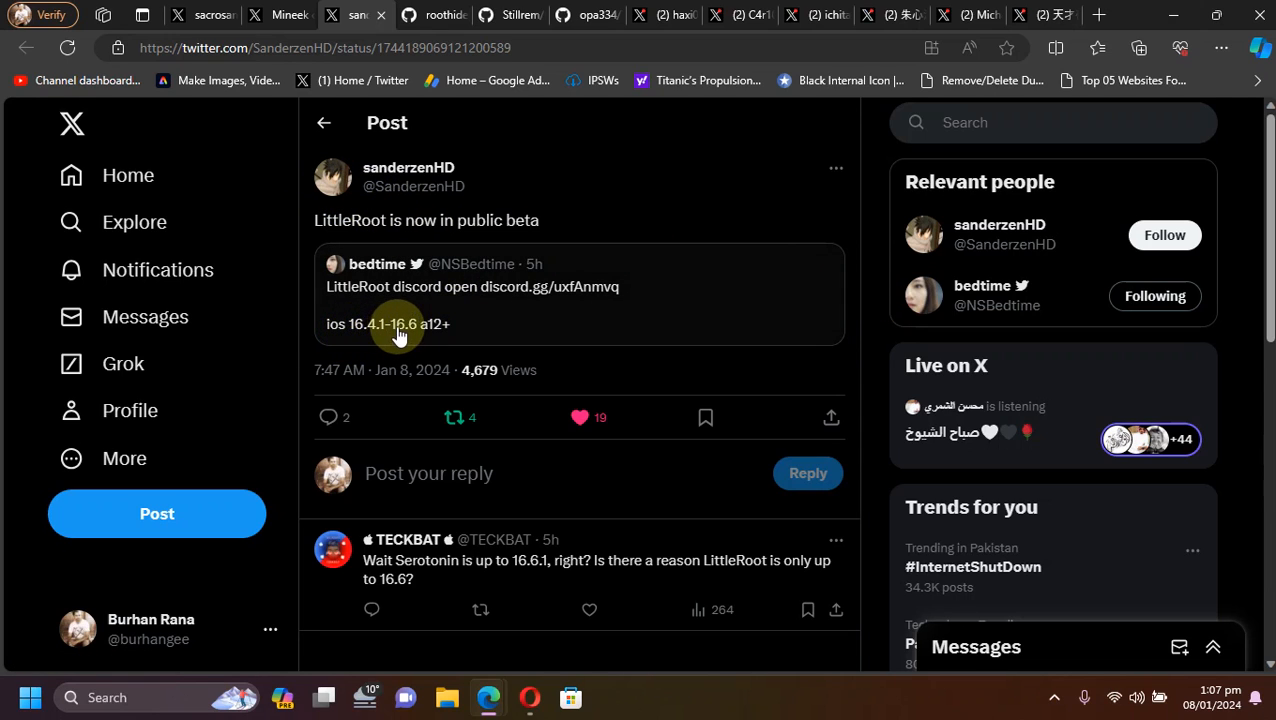
{"action": "mouse_move", "coordinate": [876, 308]}
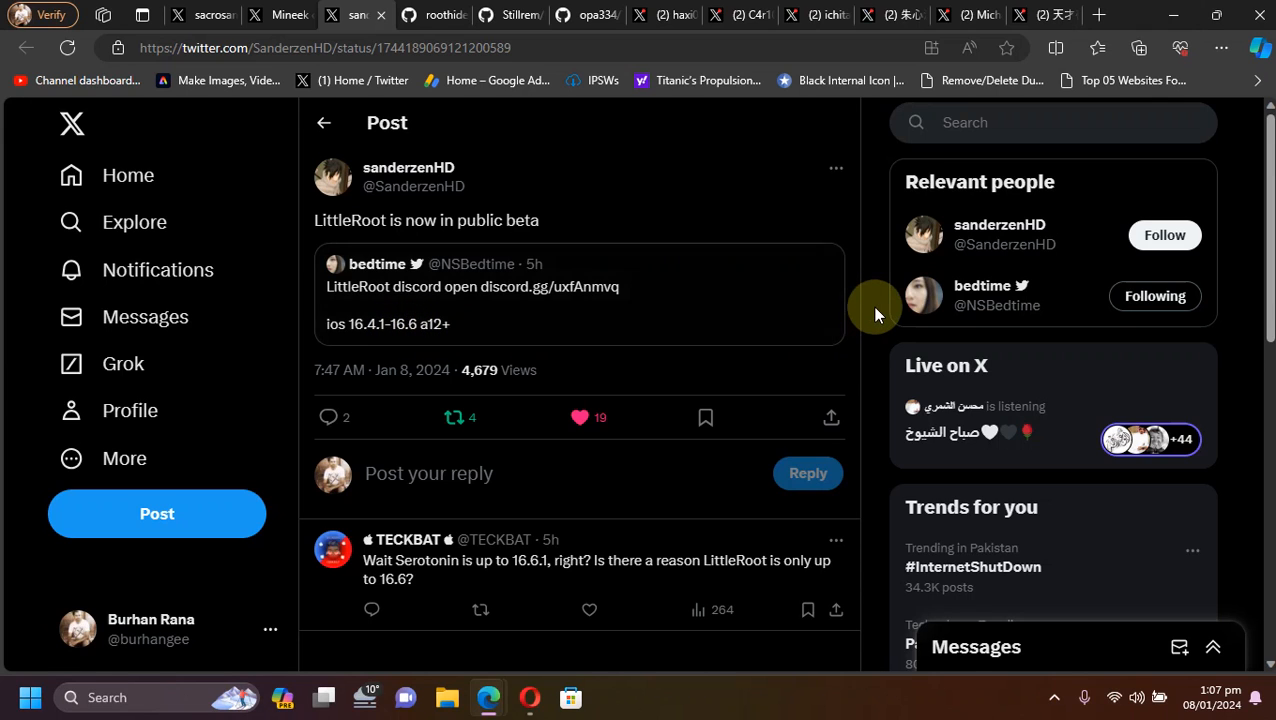
{"action": "left_click", "coordinate": [740, 16]}
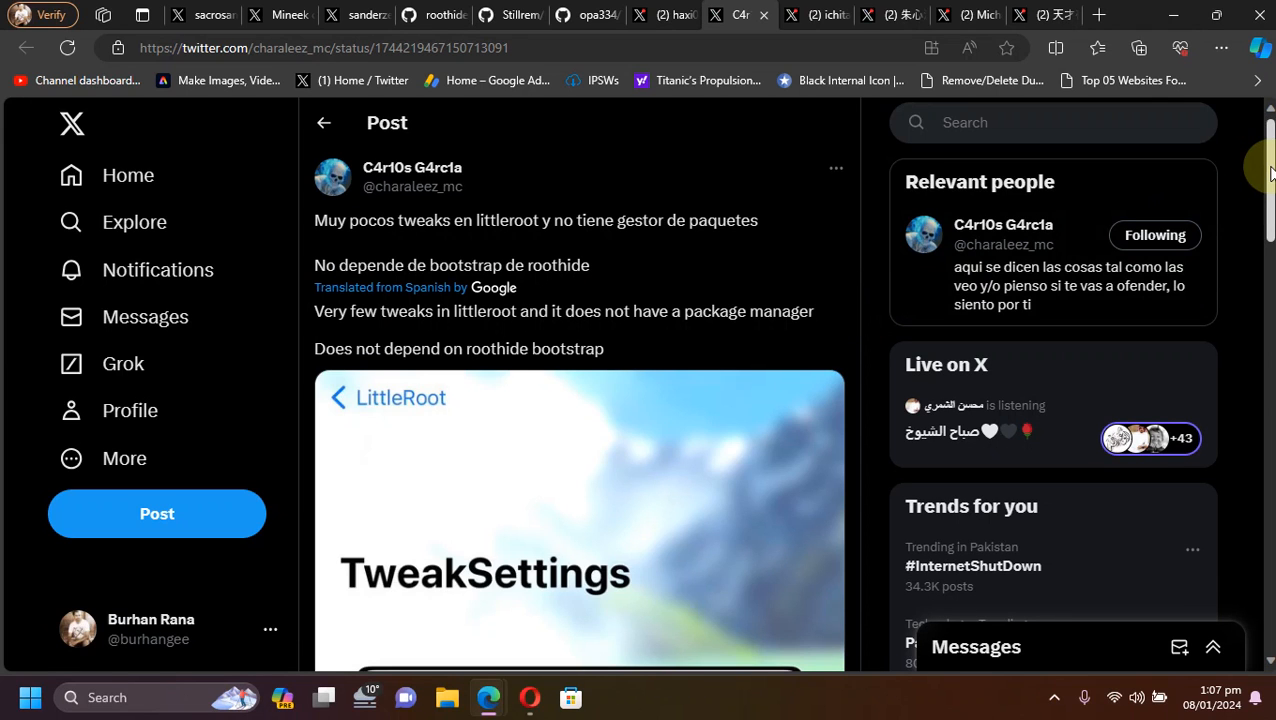
{"action": "scroll", "scroll_direction": "down", "scroll_amount": 3}
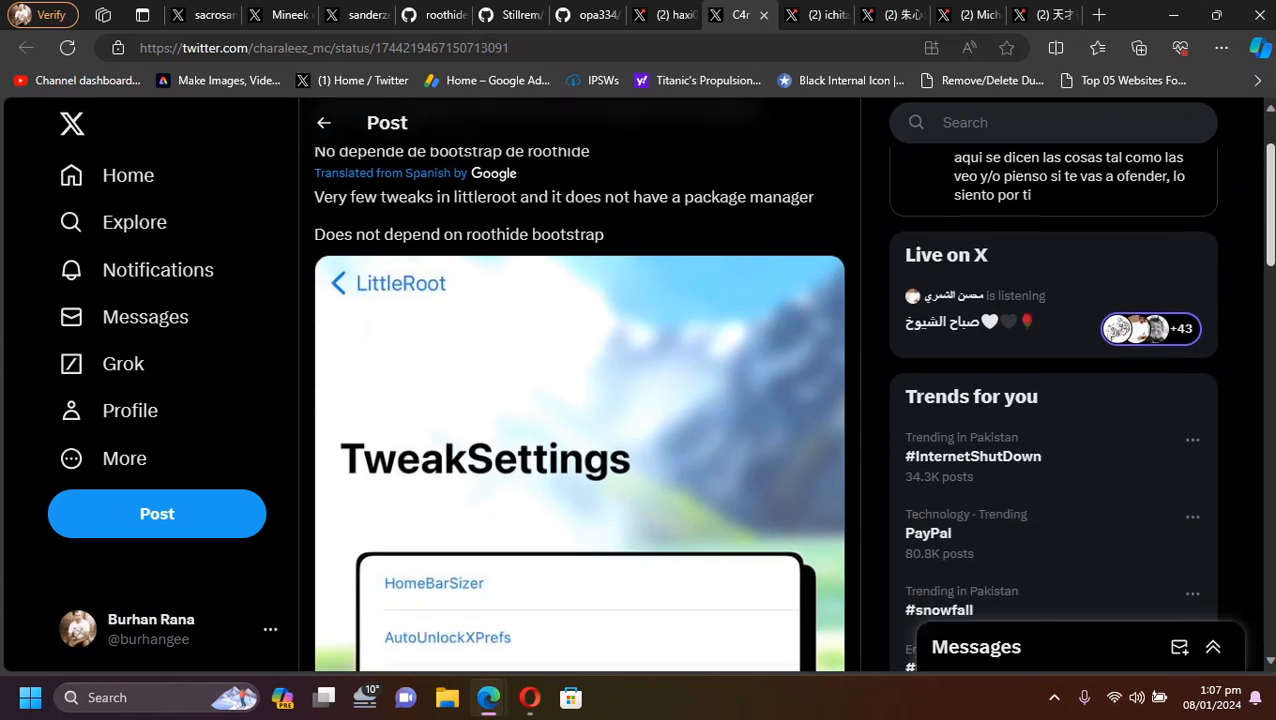
{"action": "scroll", "scroll_direction": "down", "scroll_amount": 3}
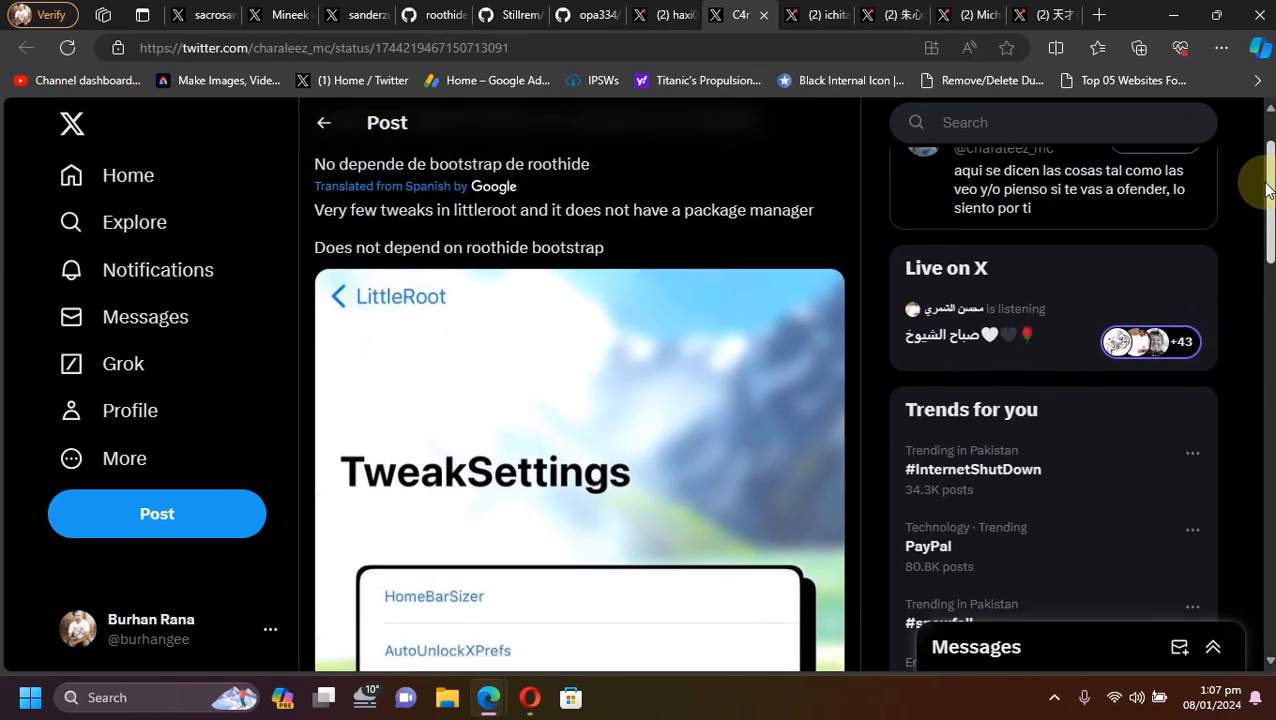
{"action": "scroll", "scroll_direction": "down", "scroll_amount": 3}
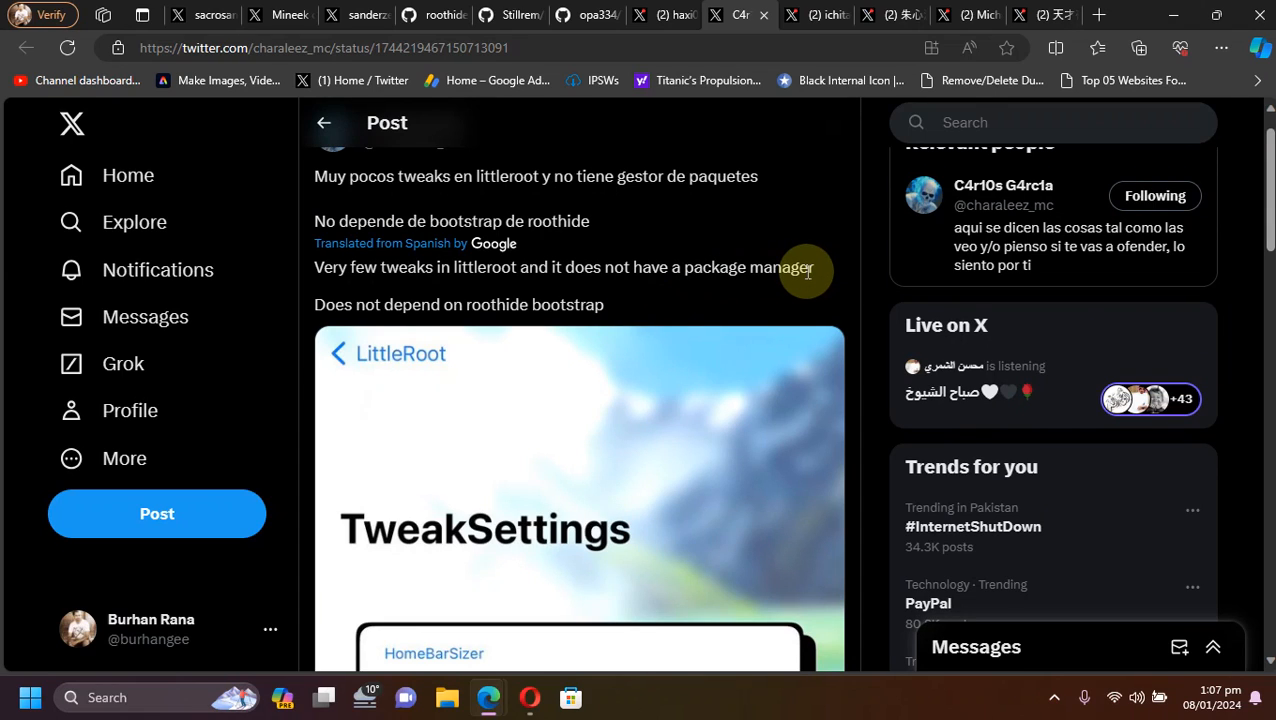
{"action": "mouse_move", "coordinate": [472, 298]}
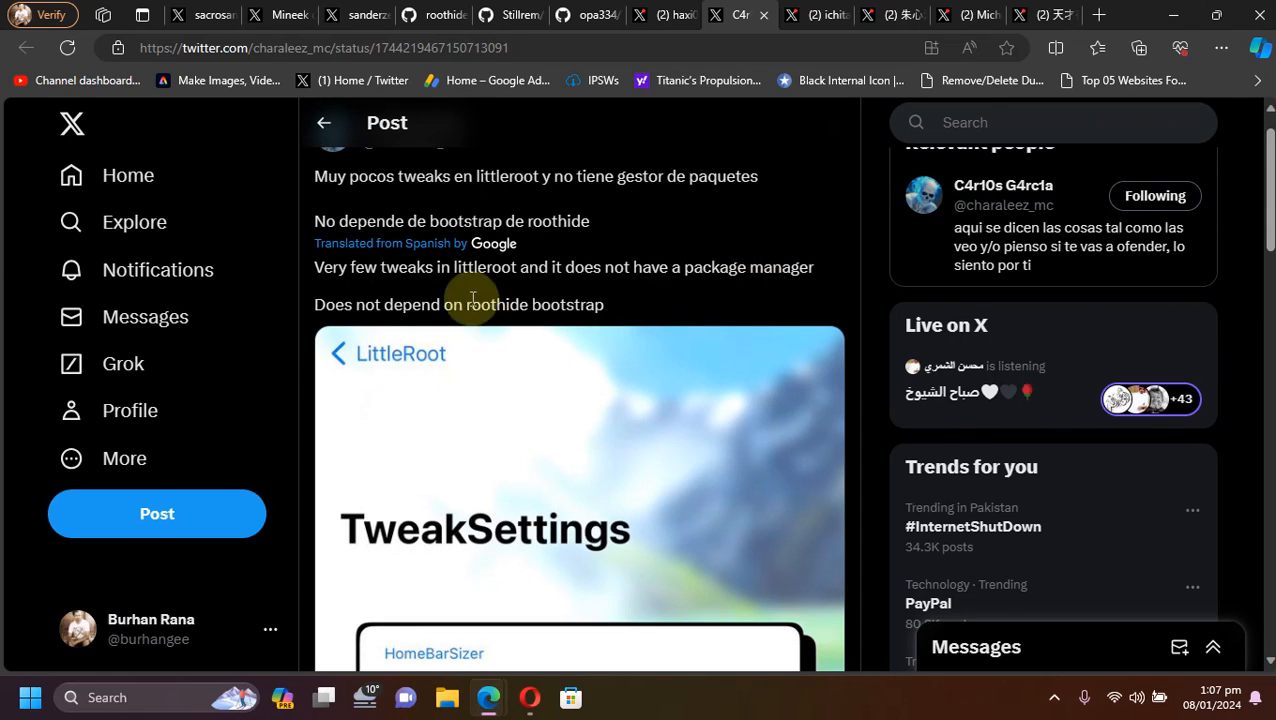
{"action": "mouse_move", "coordinate": [684, 304]}
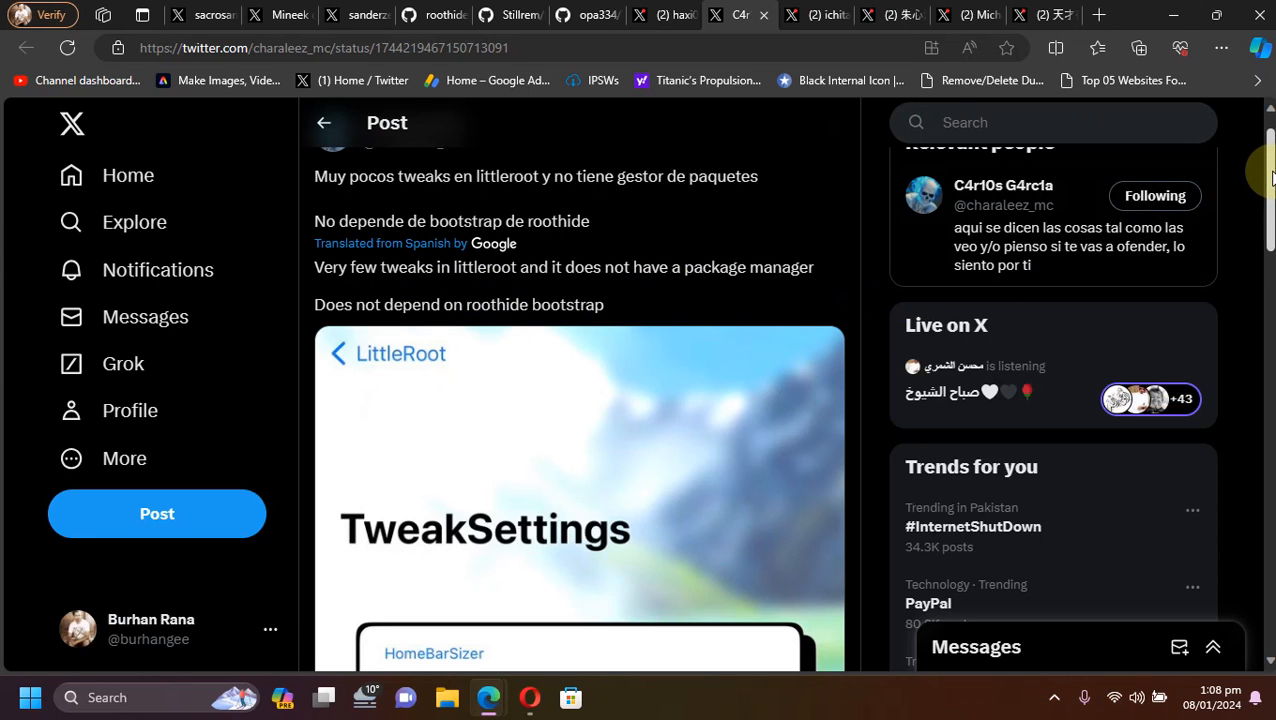
Bring up mineek's kfdfunv4 repository page with its folders and 40 commits
{"action": "left_click", "coordinate": [420, 16]}
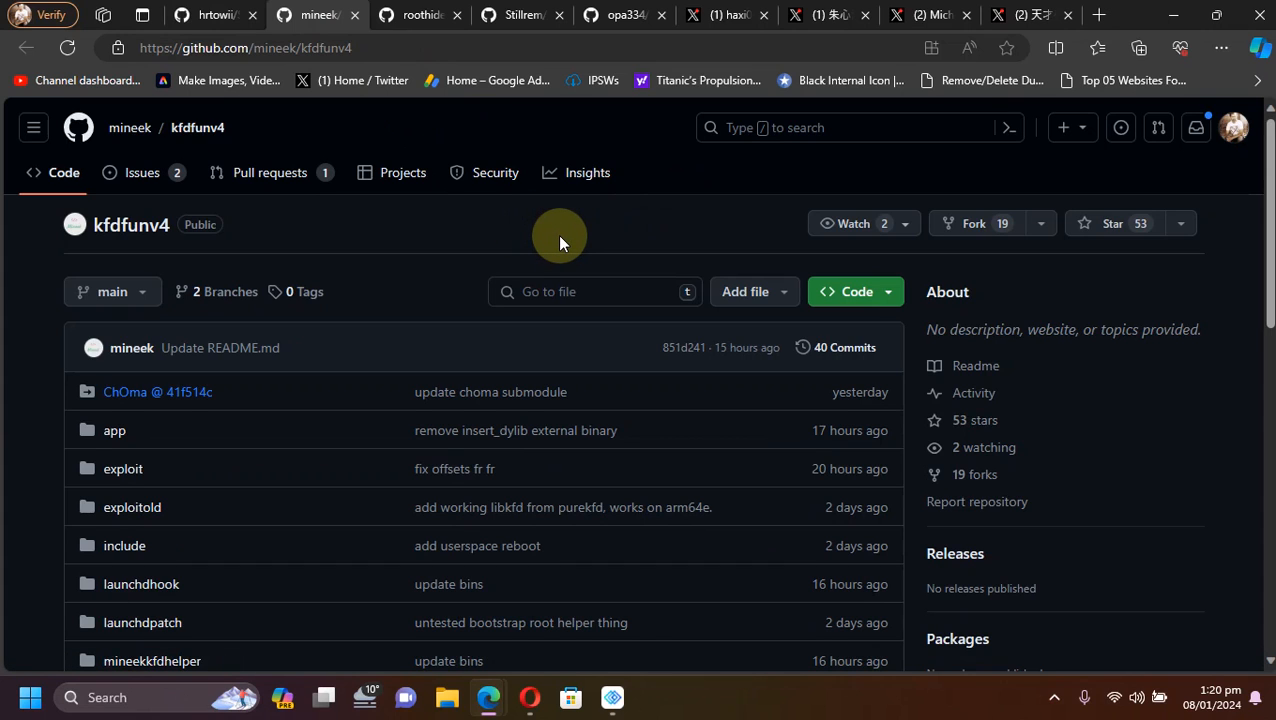
{"action": "mouse_move", "coordinate": [562, 30]}
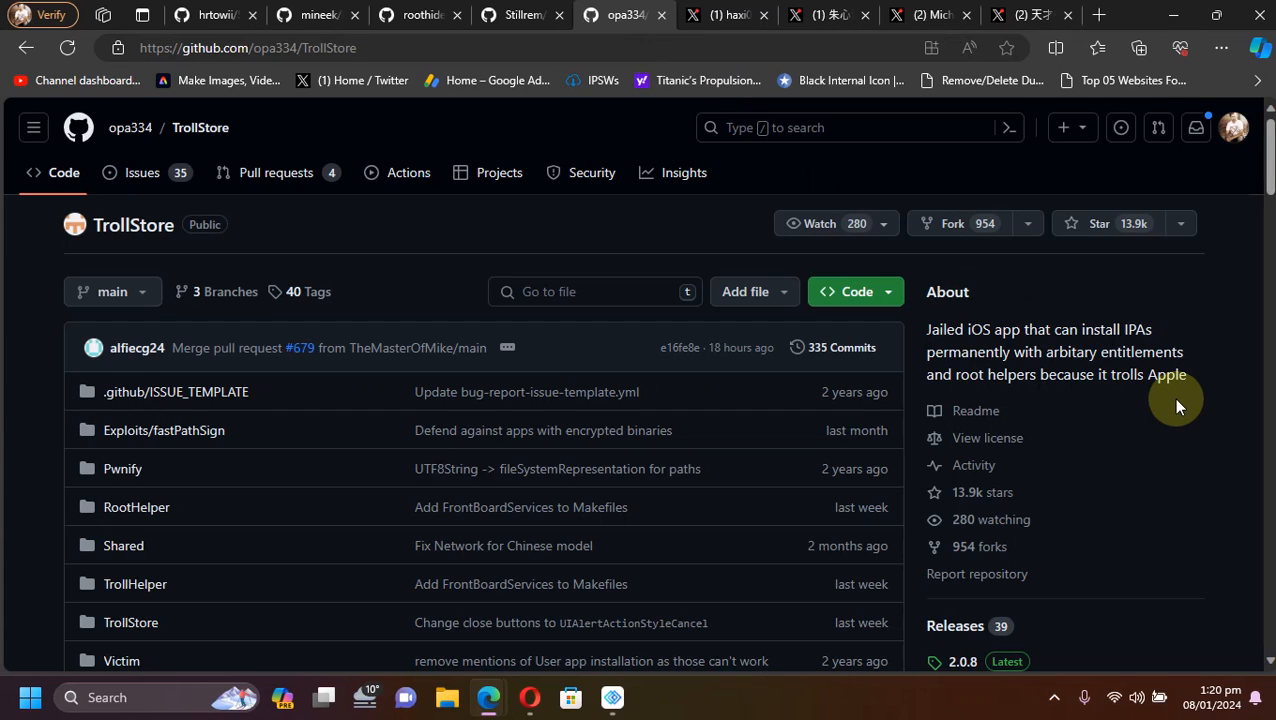
{"action": "mouse_move", "coordinate": [1148, 414]}
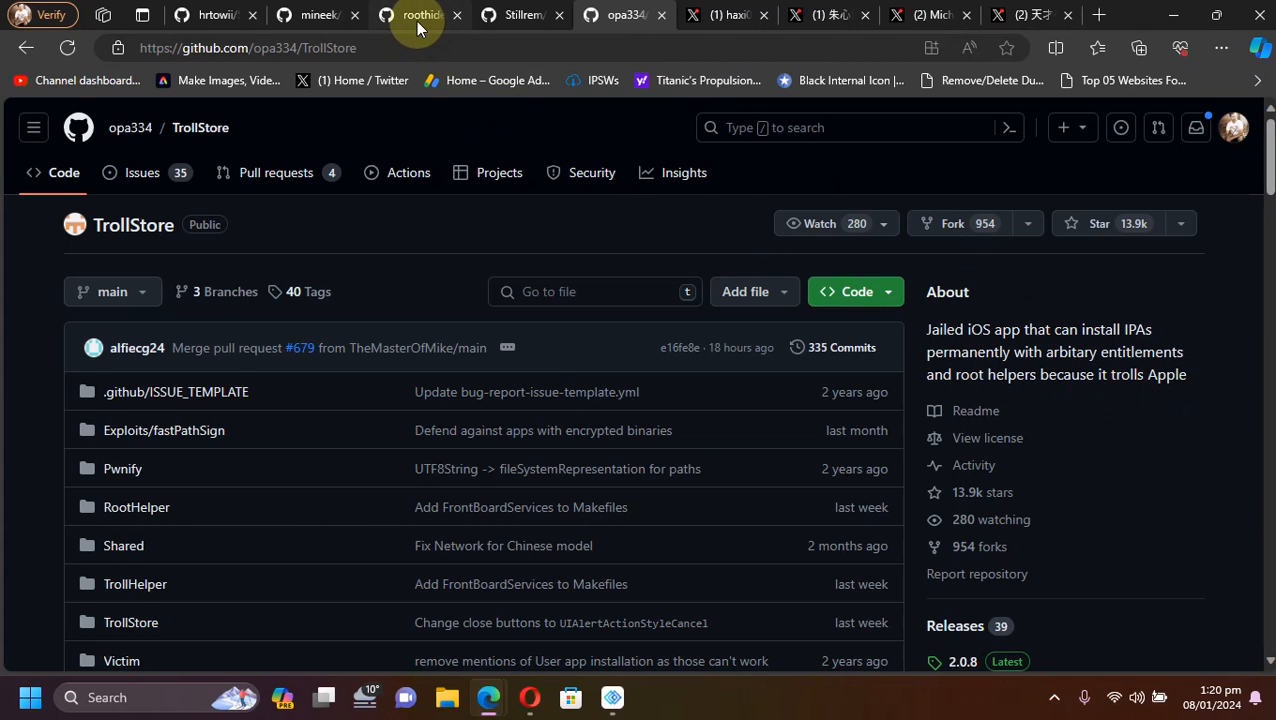
Scroll through the RootHide Bootstrap repository, then move to the Stillrem Bootstrap-Beta fork
{"action": "left_click", "coordinate": [416, 16]}
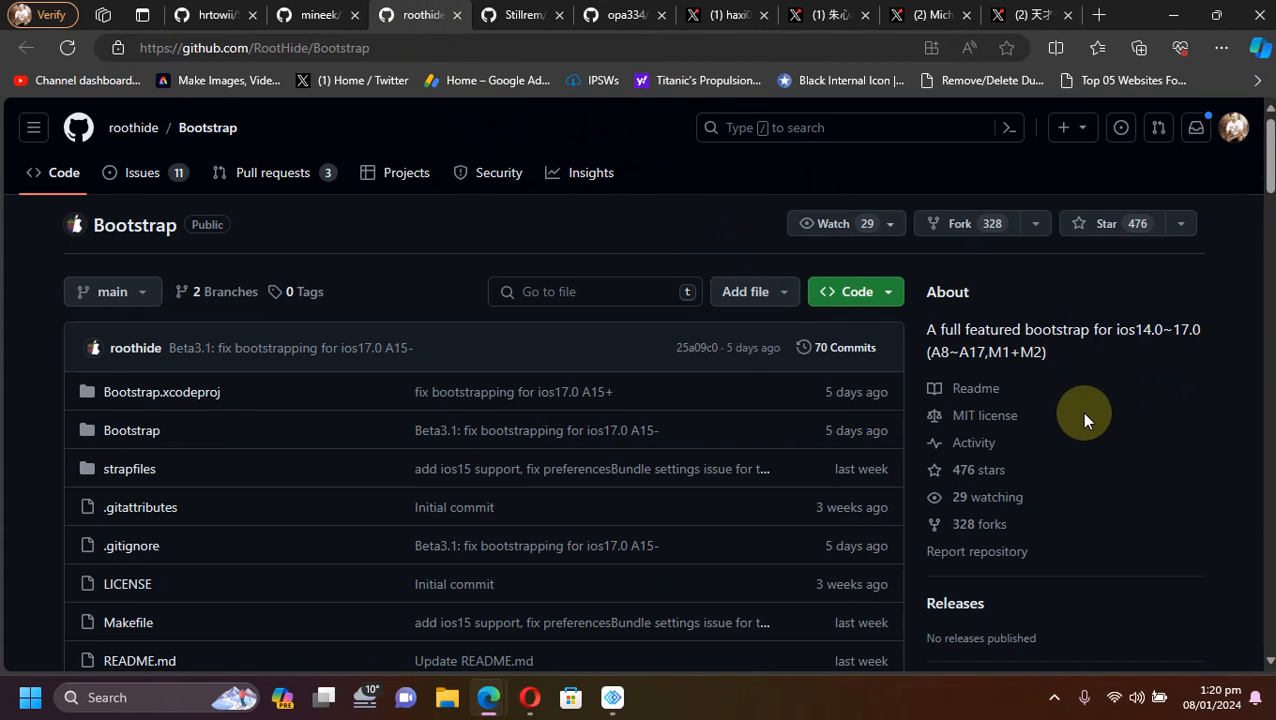
{"action": "mouse_move", "coordinate": [382, 260]}
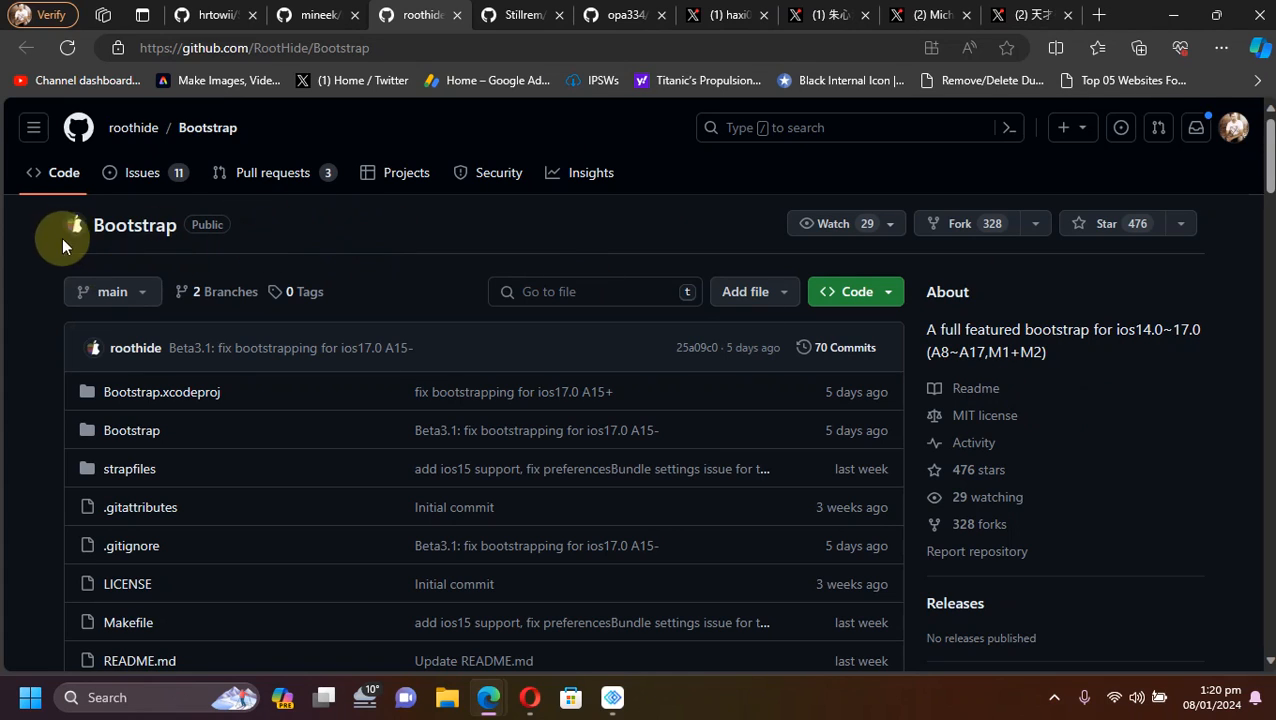
{"action": "mouse_move", "coordinate": [824, 256]}
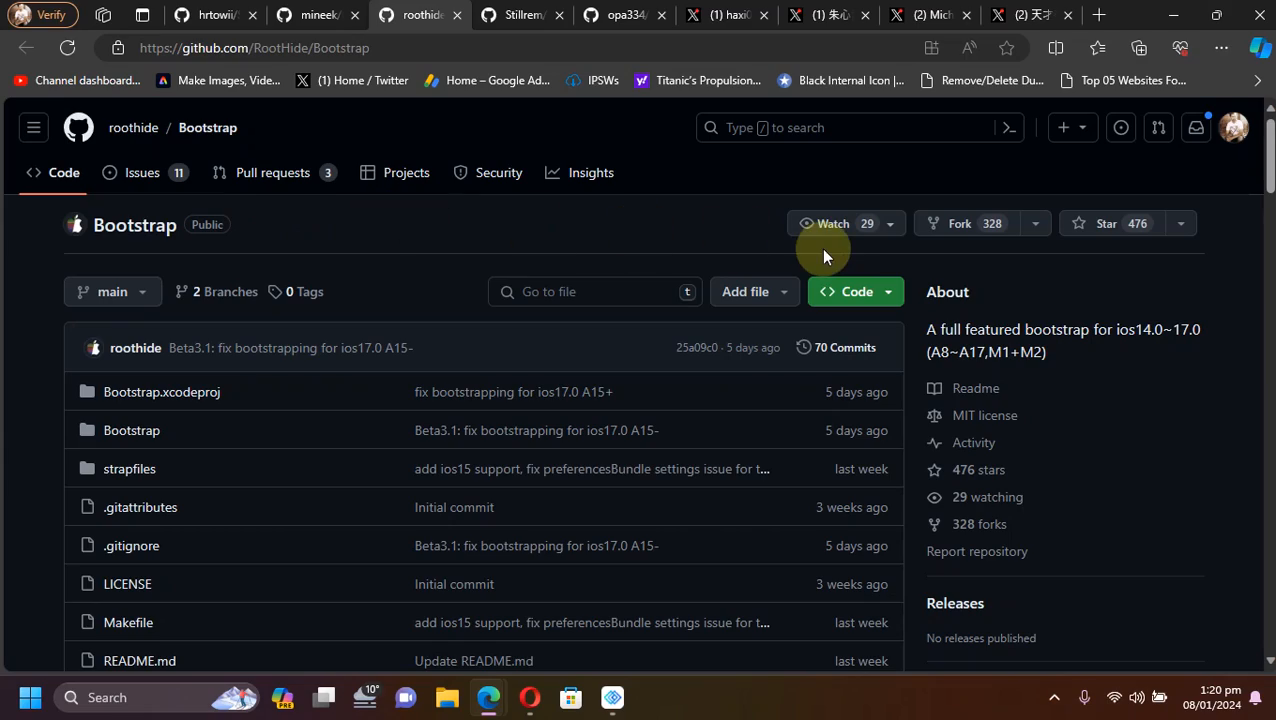
{"action": "scroll", "scroll_direction": "down", "scroll_amount": 3}
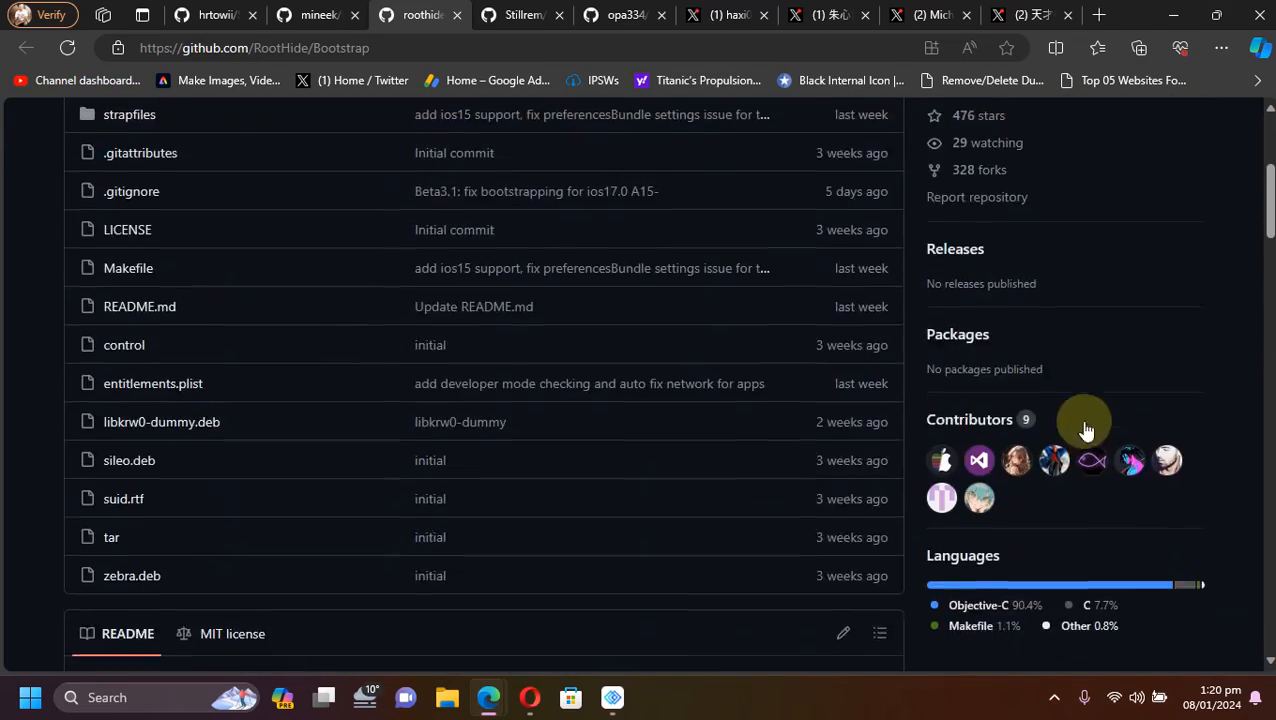
{"action": "scroll", "scroll_direction": "down", "scroll_amount": 3}
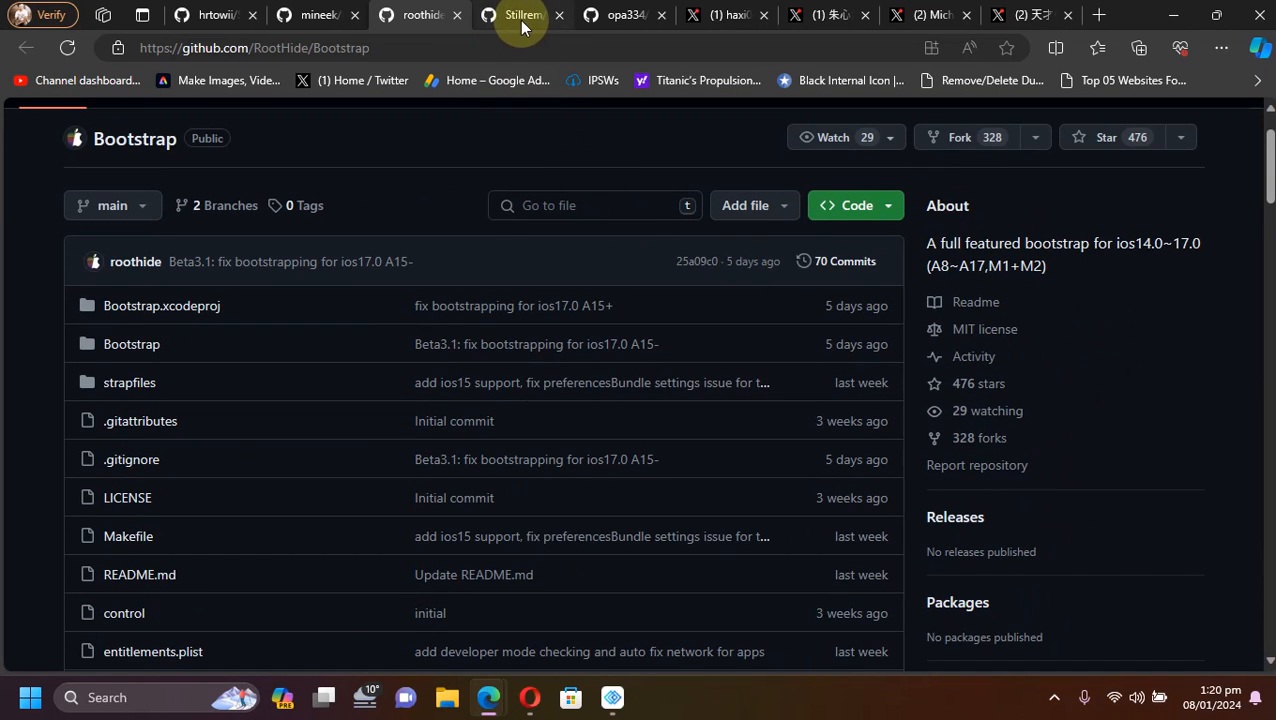
{"action": "left_click", "coordinate": [522, 16]}
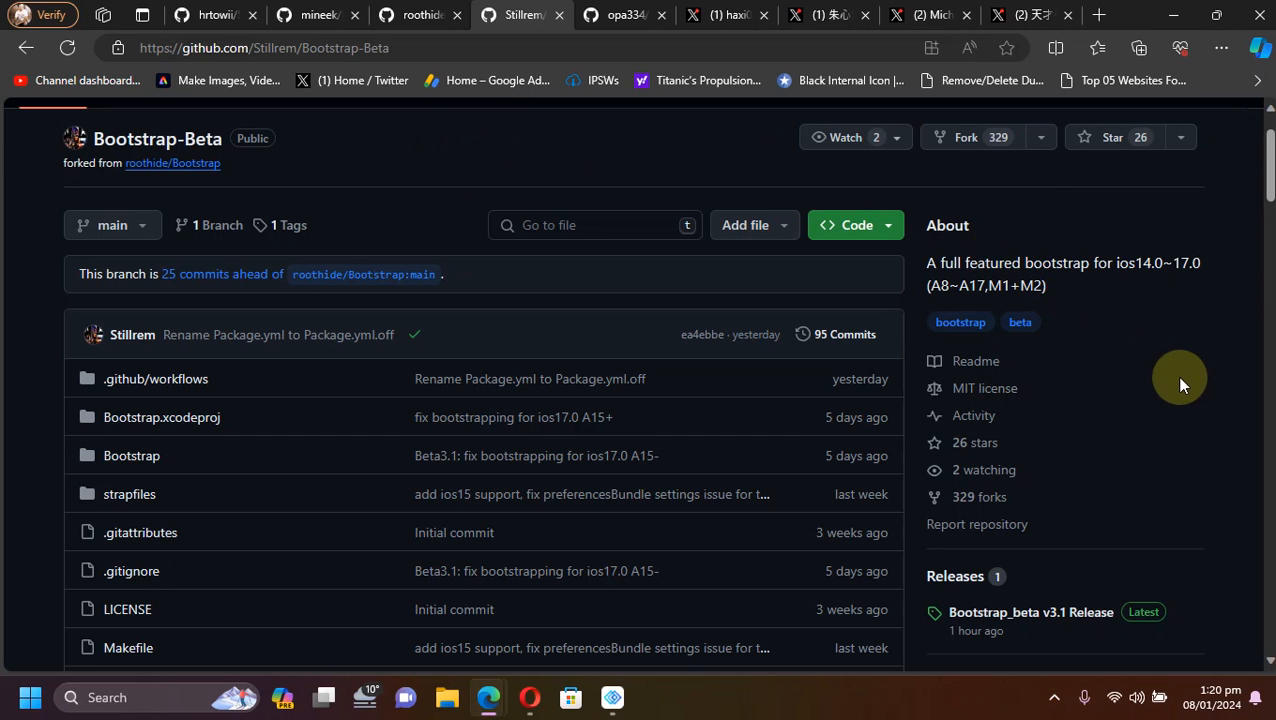
View the Bootstrap_beta v3.1 release with Bootstrap.tipa, then move on to the Serotonin repository
{"action": "scroll", "scroll_direction": "down", "scroll_amount": 3}
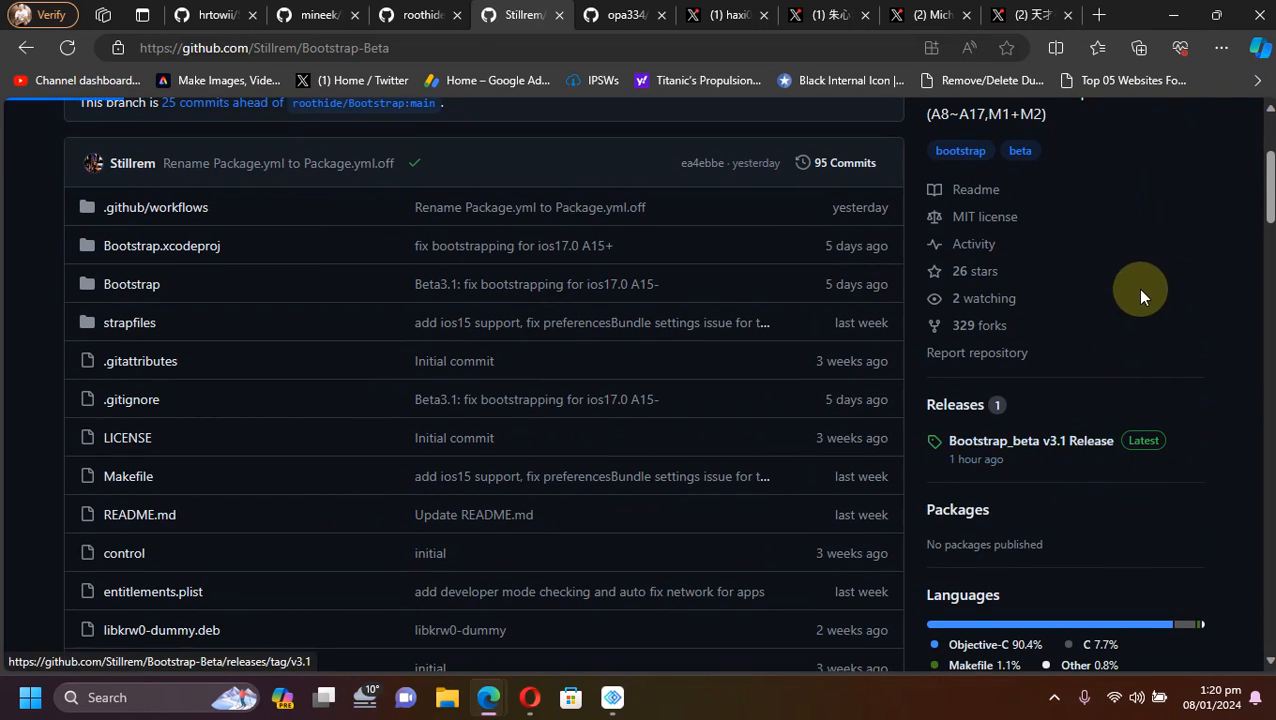
{"action": "left_click", "coordinate": [1030, 440]}
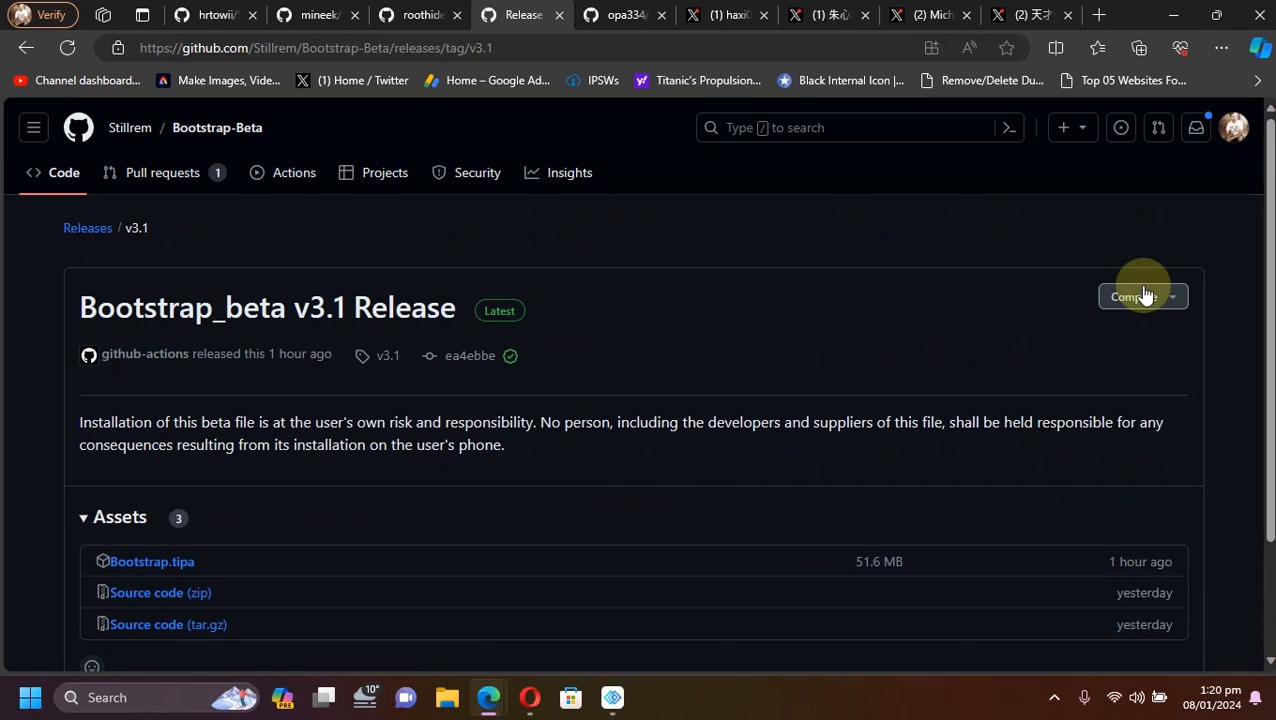
{"action": "mouse_move", "coordinate": [346, 248]}
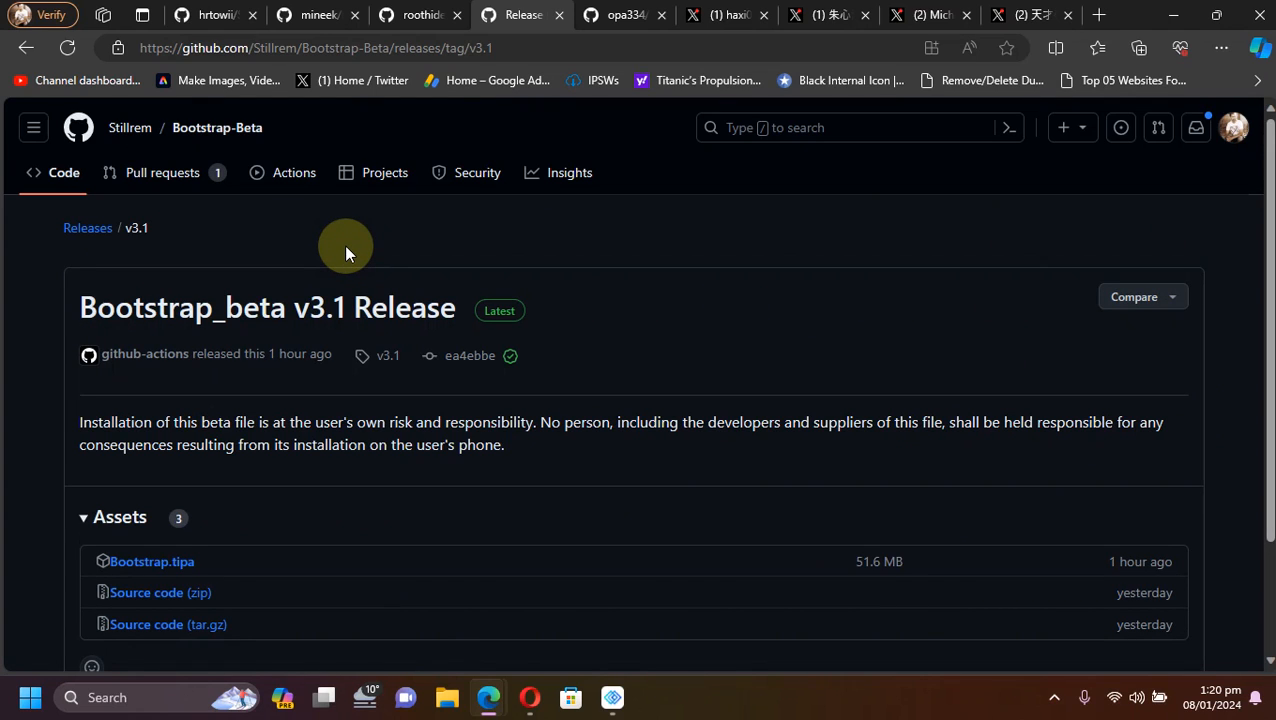
{"action": "mouse_move", "coordinate": [732, 272]}
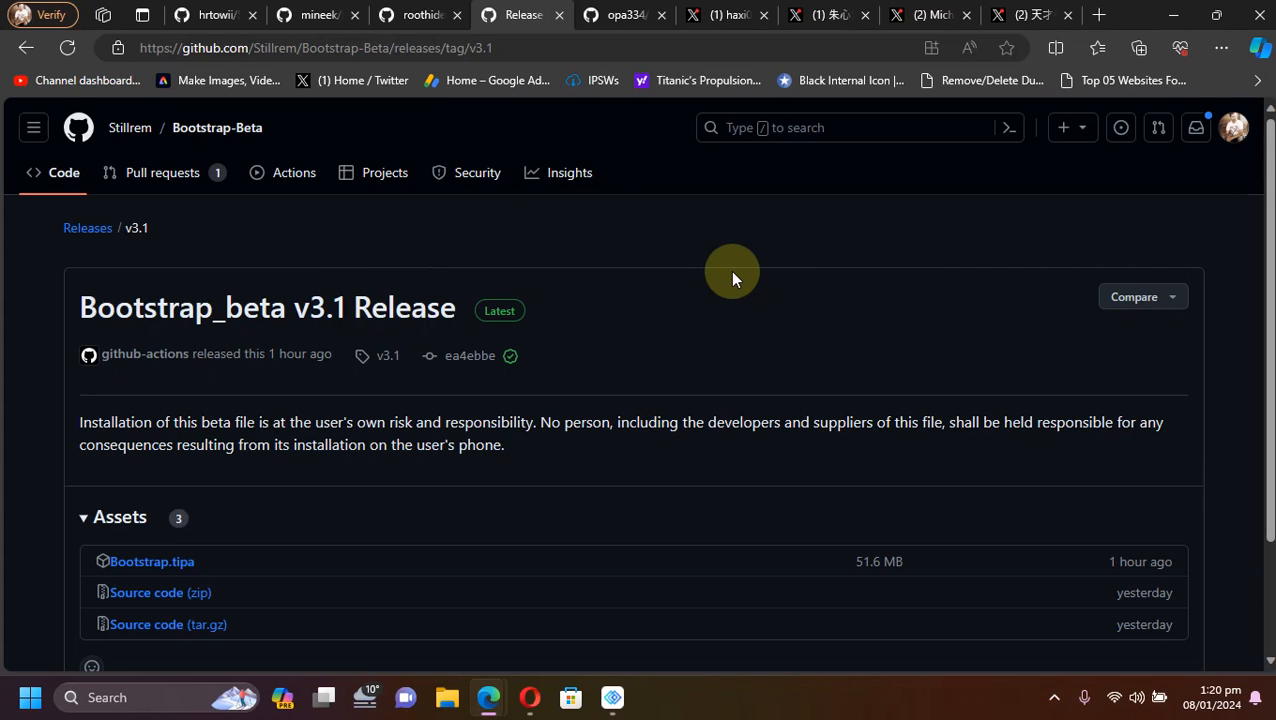
{"action": "mouse_move", "coordinate": [624, 14]}
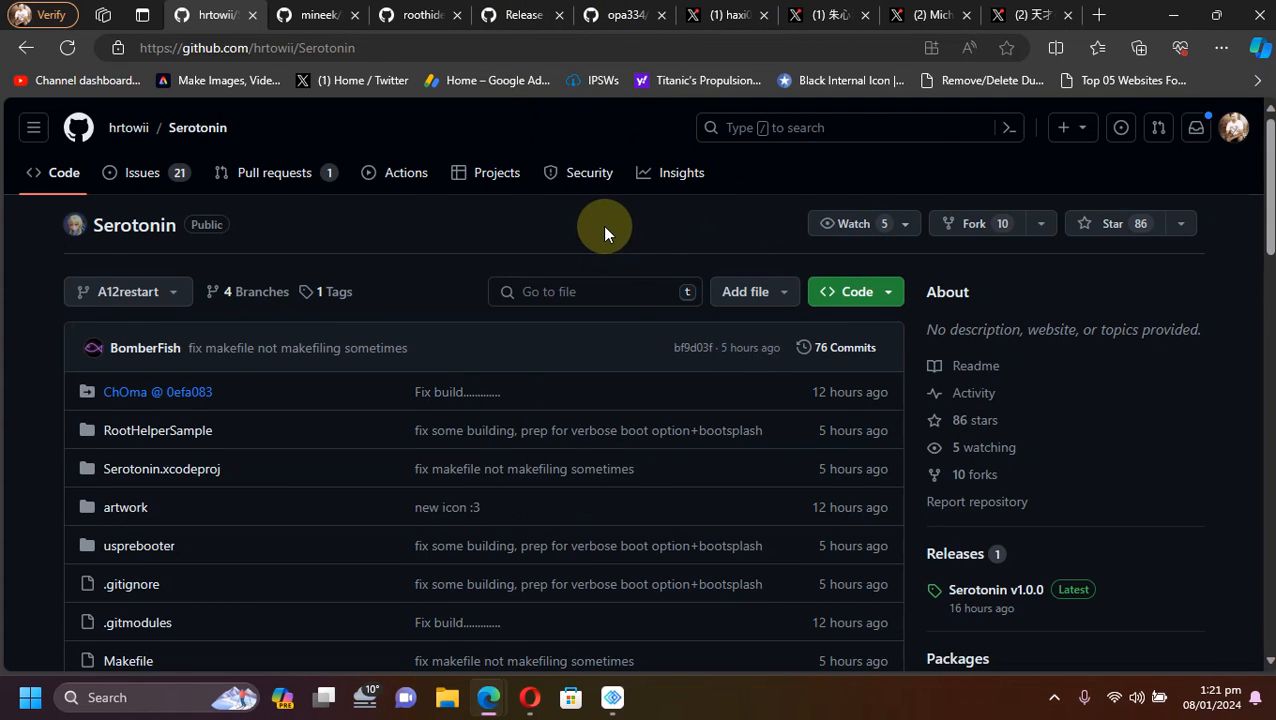
{"action": "left_click", "coordinate": [418, 16]}
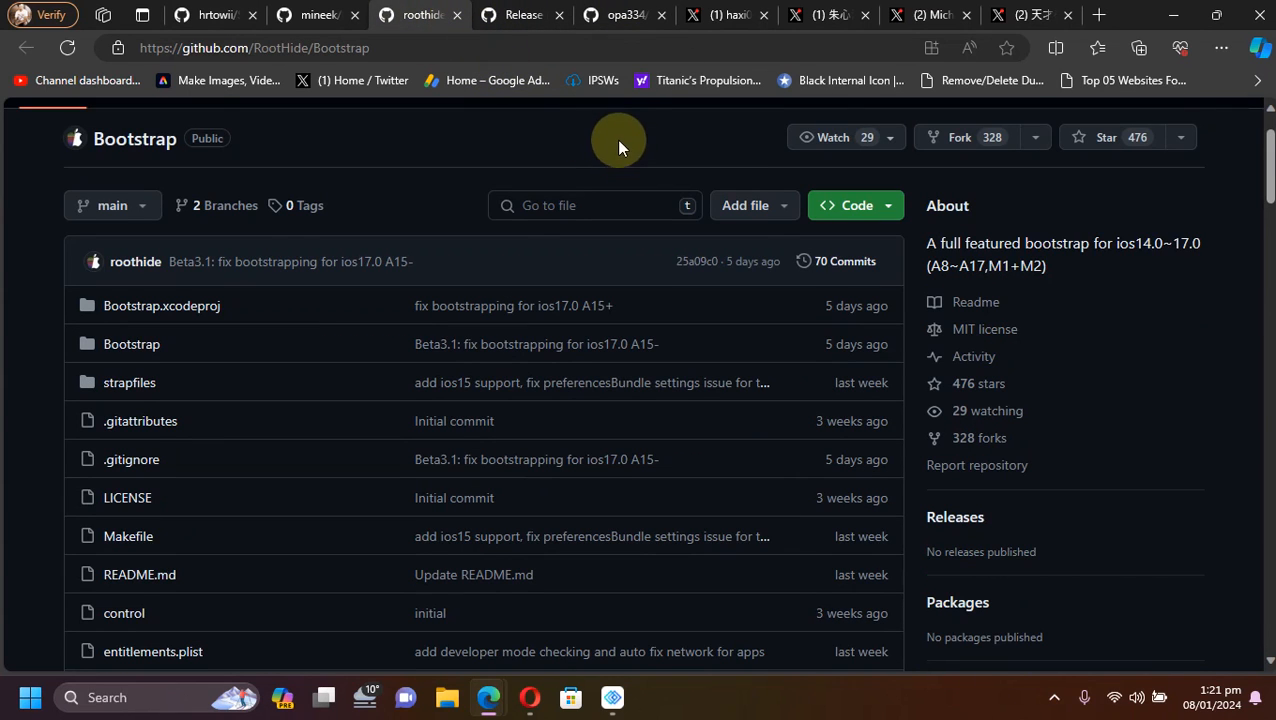
{"action": "left_click", "coordinate": [216, 14]}
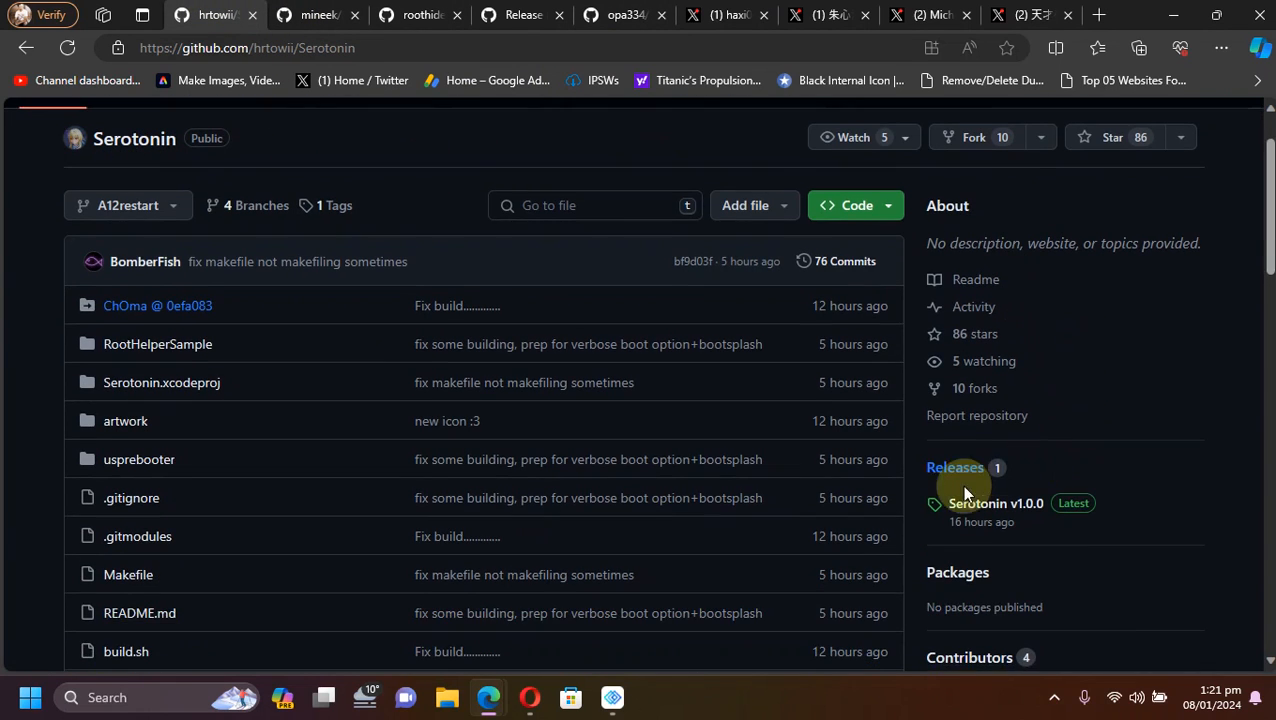
View the Serotonin v1.0.0 release and its Serotonin.tipa asset, then leave for kfdfunv4
{"action": "left_click", "coordinate": [994, 504]}
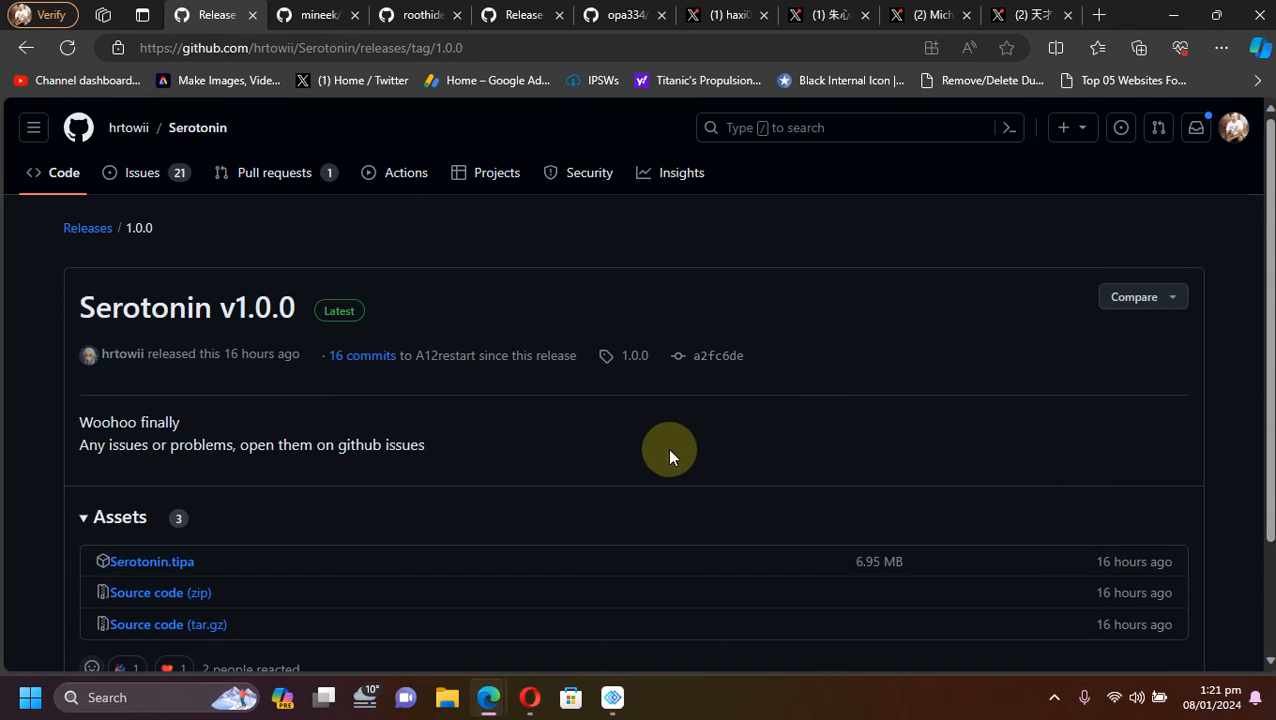
{"action": "scroll", "scroll_direction": "down", "scroll_amount": 3}
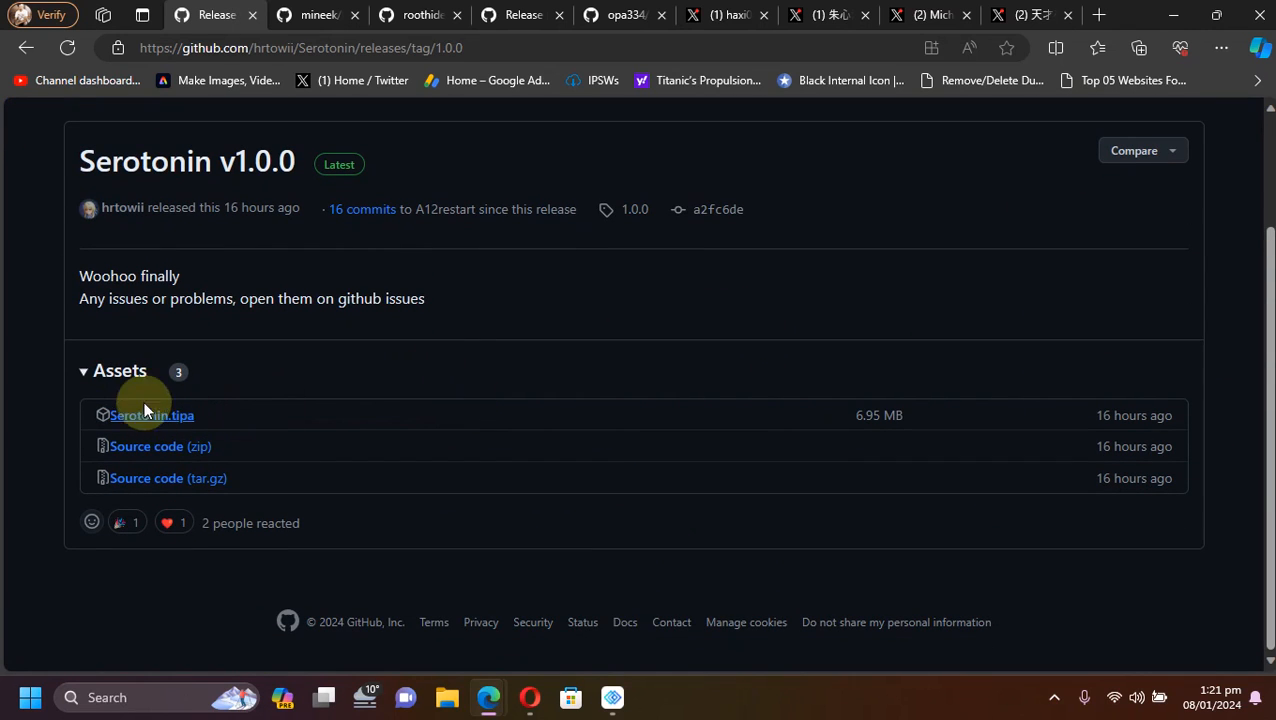
{"action": "mouse_move", "coordinate": [584, 350]}
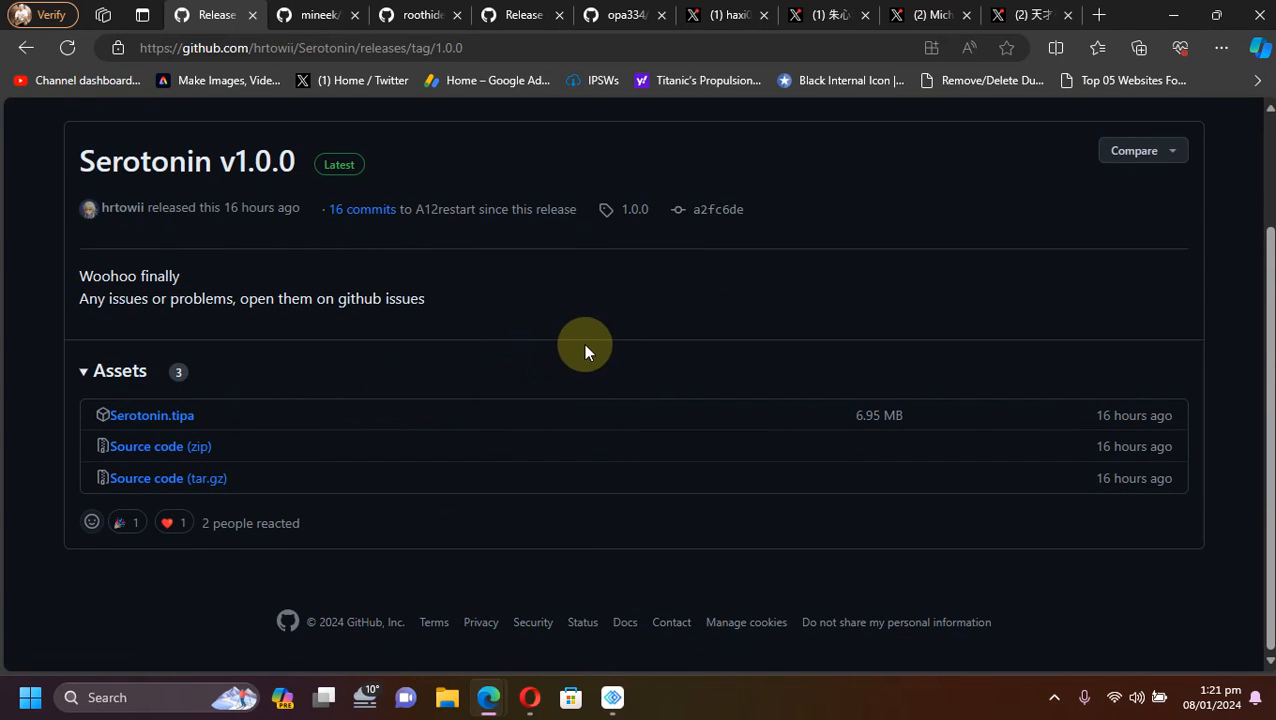
{"action": "left_click", "coordinate": [316, 14]}
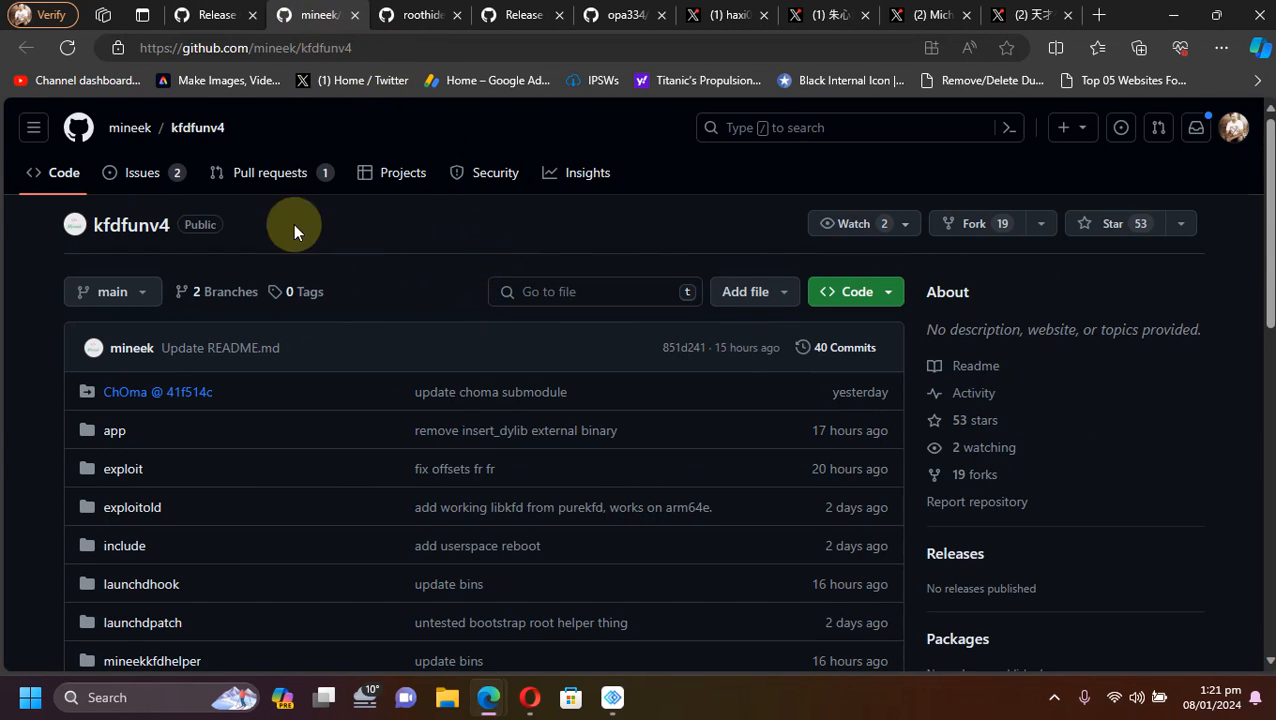
{"action": "mouse_move", "coordinate": [432, 224]}
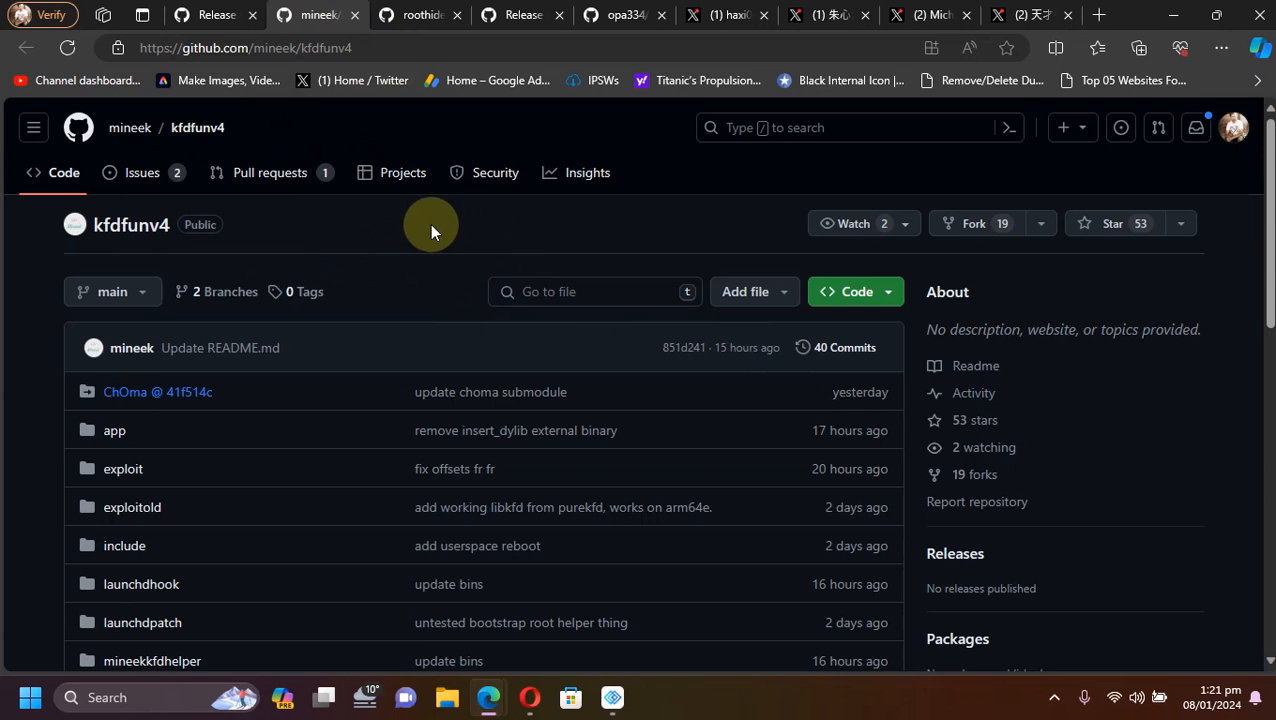
Scroll through the mineek kfdfunv4 repository page
{"action": "scroll", "scroll_direction": "down", "scroll_amount": 3}
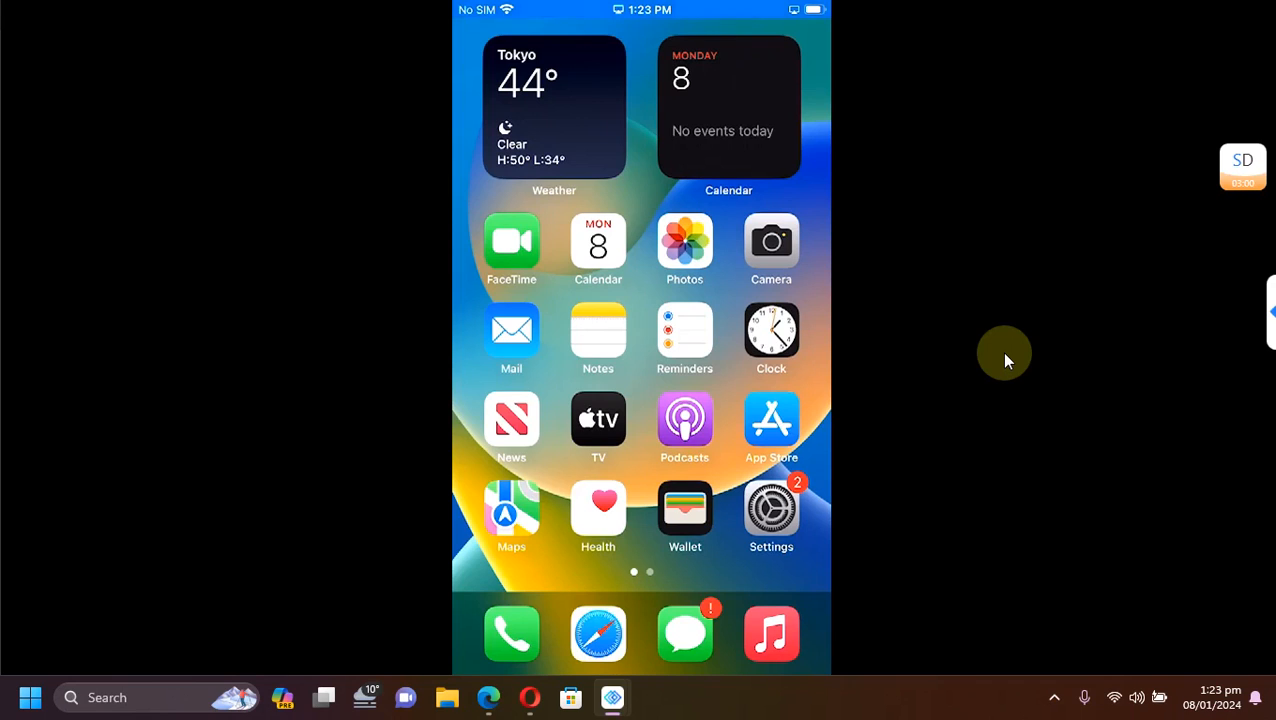
Swipe to the second home page and check Bootstrap (beta 3.1) shows the system bootstrapped
{"action": "scroll", "scroll_direction": "left", "scroll_amount": 3}
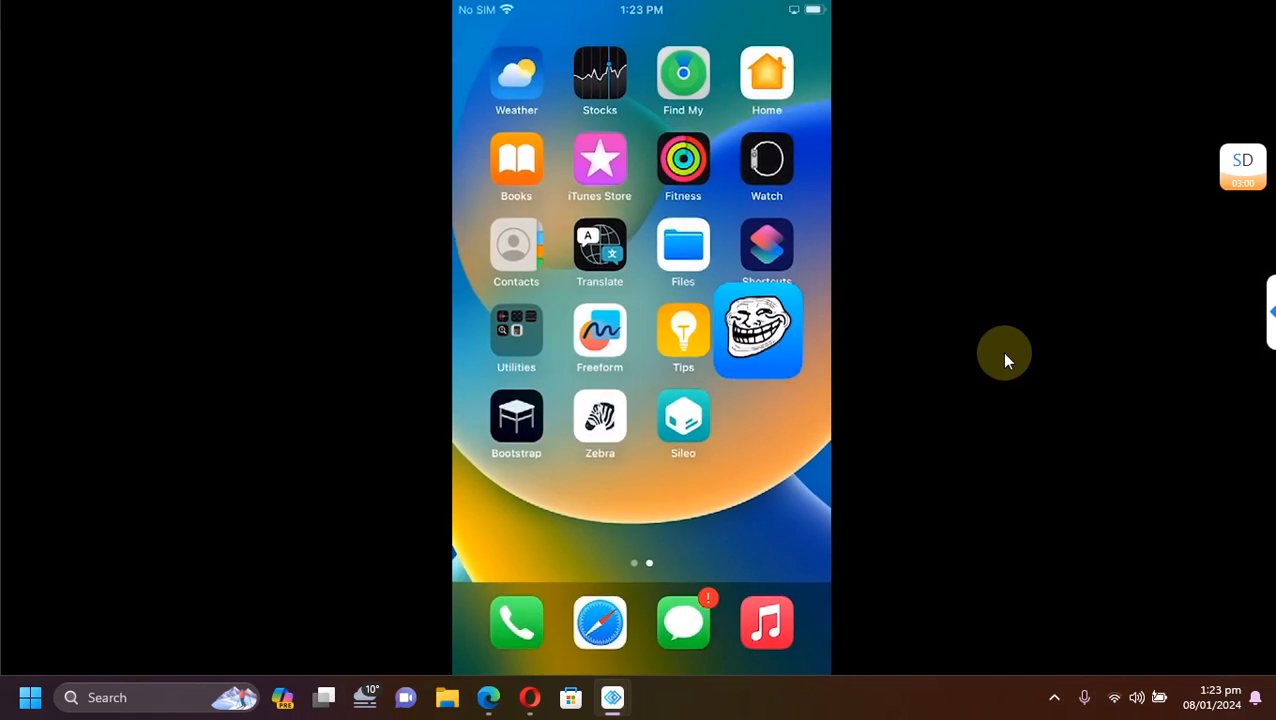
{"action": "left_click", "coordinate": [516, 418]}
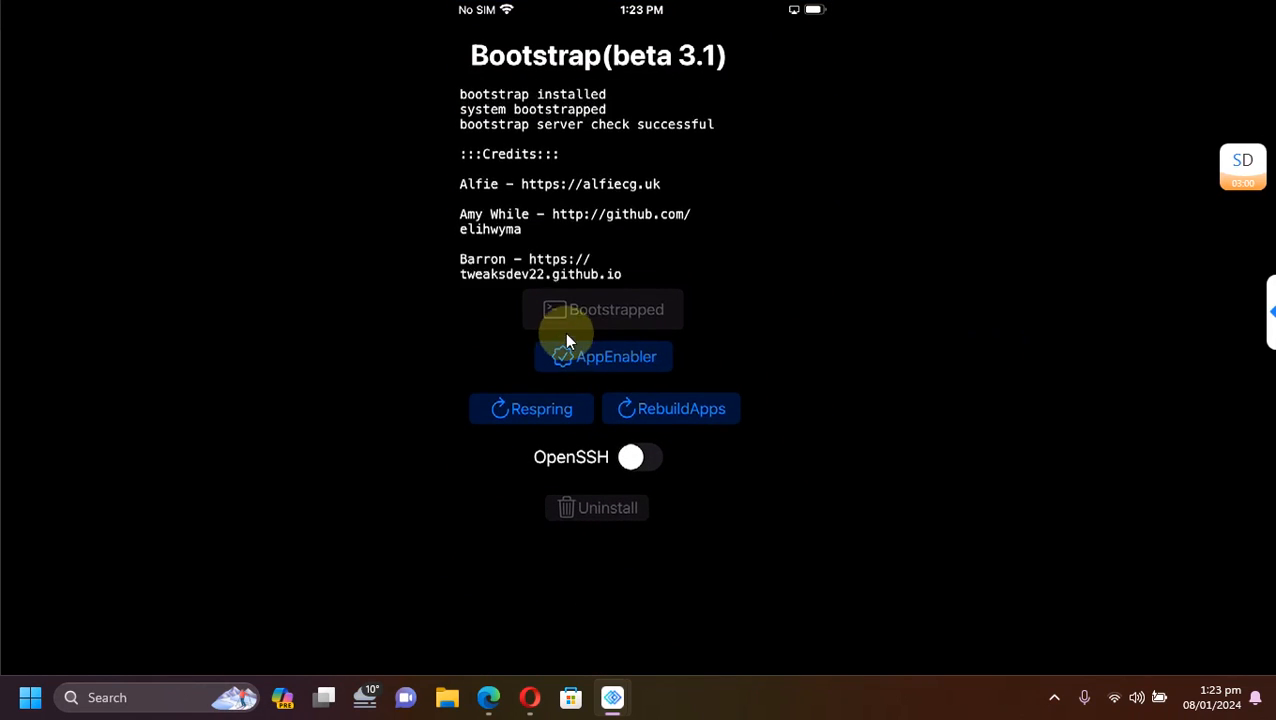
{"action": "scroll", "scroll_direction": "down", "scroll_amount": 3}
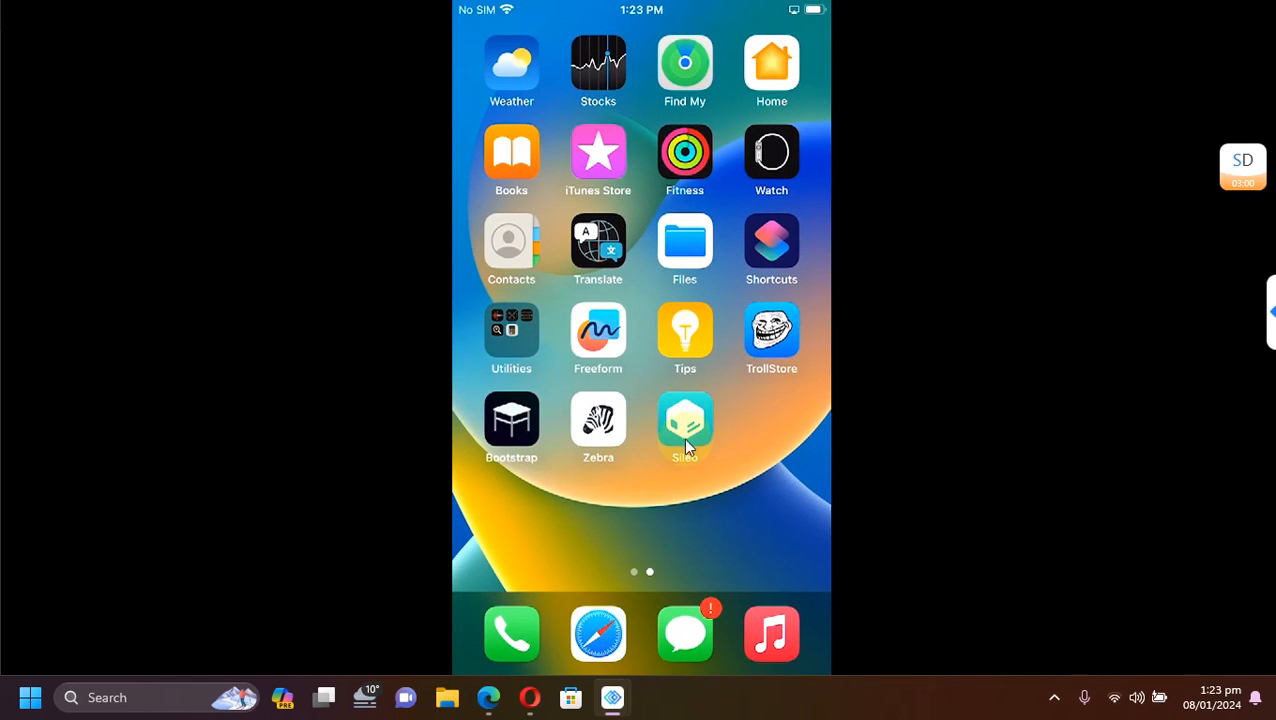
Confirm Sileo launches, return to the home screen, and reopen Sileo
{"action": "left_click", "coordinate": [684, 420]}
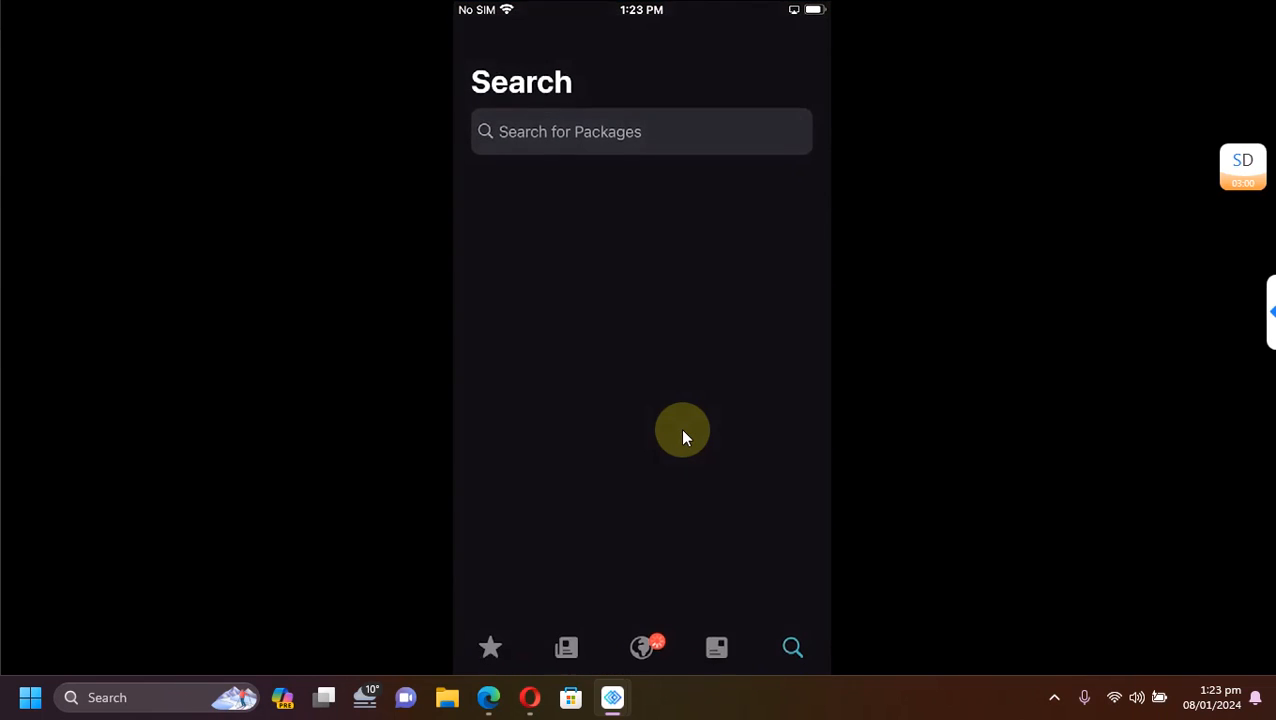
{"action": "left_click", "coordinate": [640, 132]}
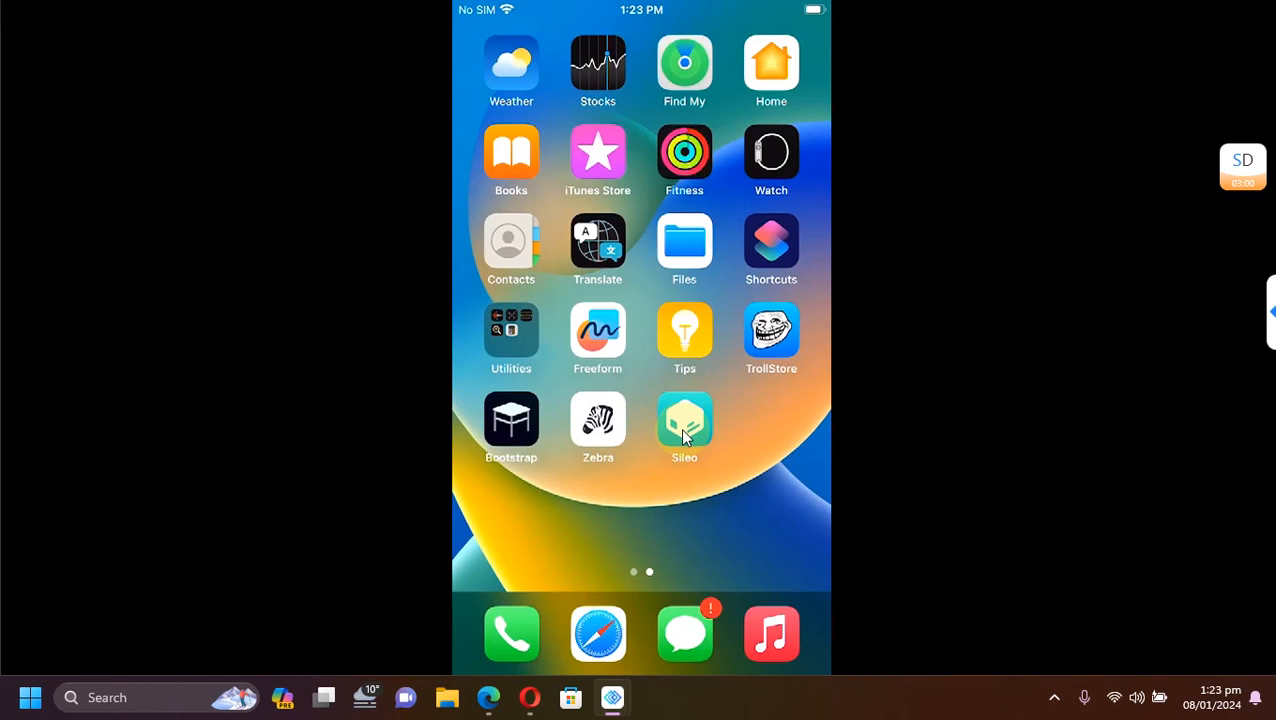
{"action": "left_click", "coordinate": [684, 420]}
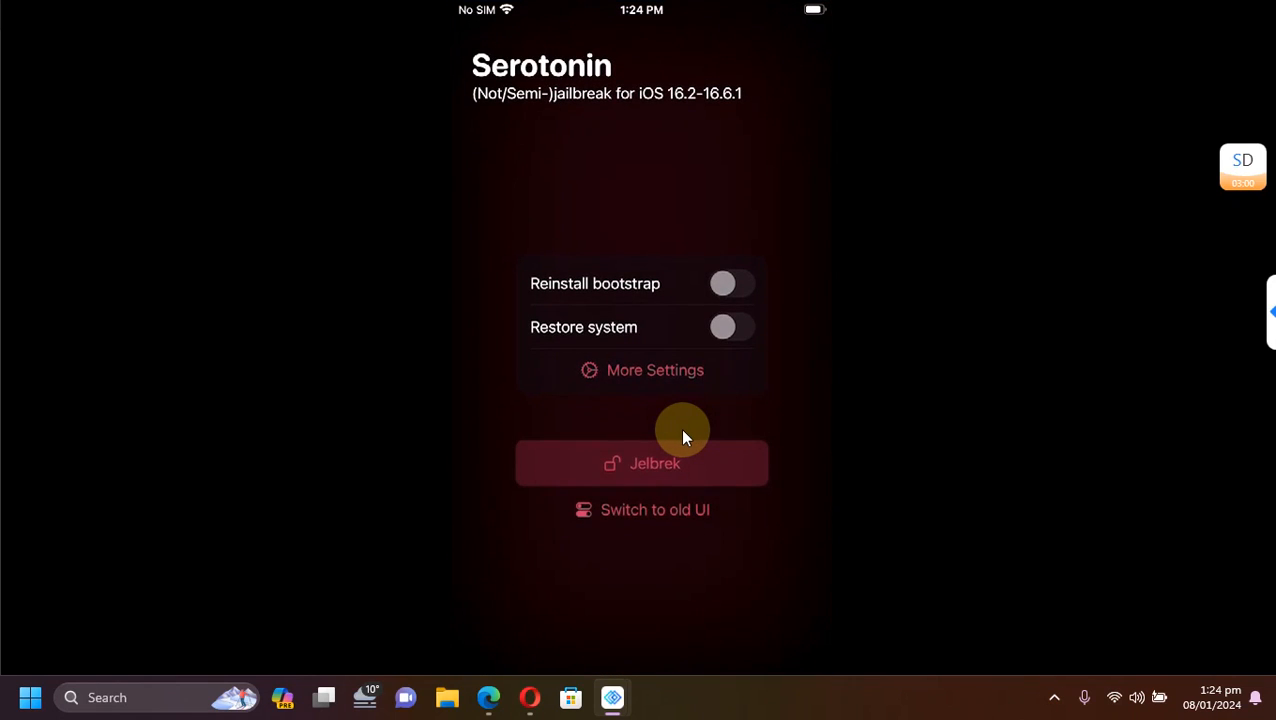
{"action": "mouse_move", "coordinate": [890, 428]}
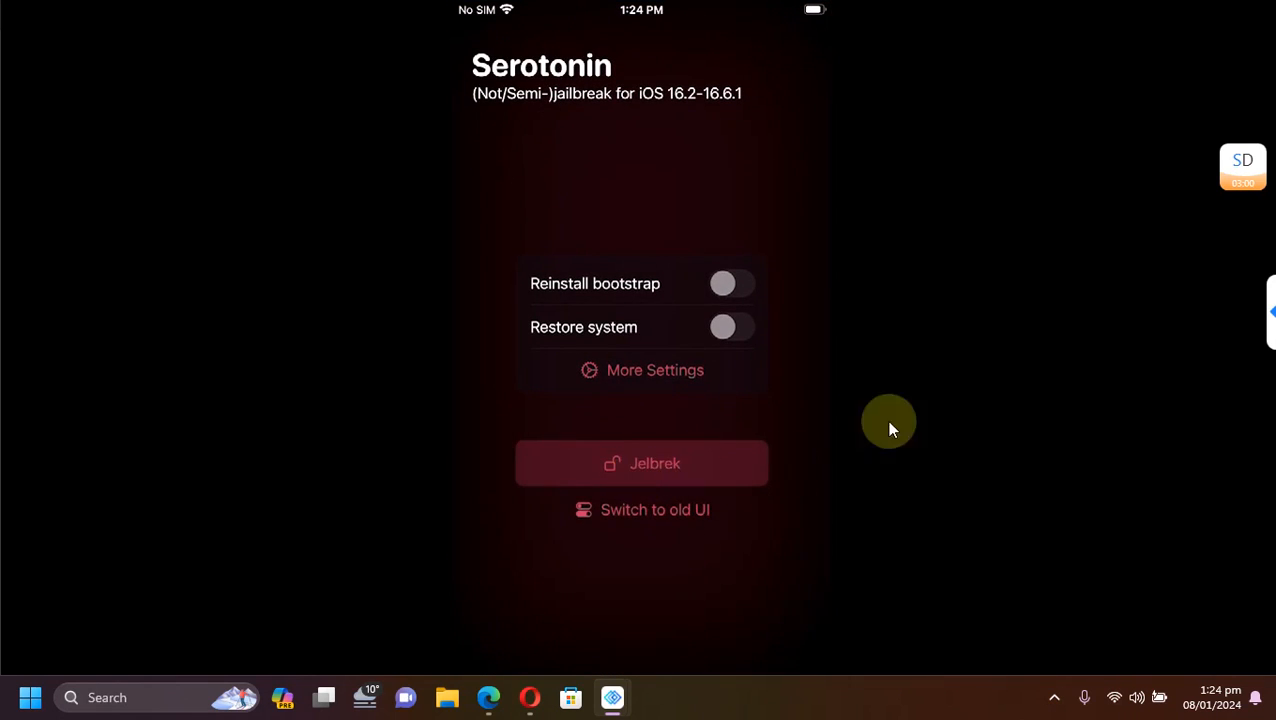
{"action": "mouse_move", "coordinate": [920, 368]}
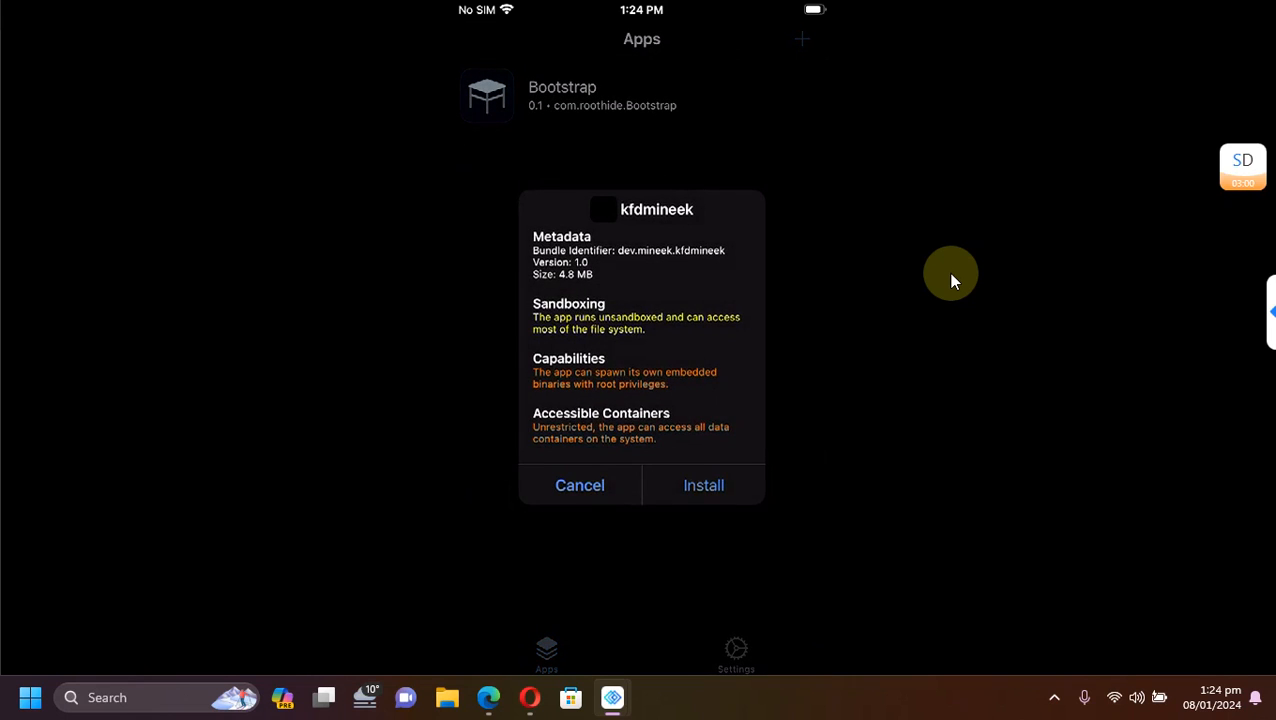
Install the kfdmineek app from its install prompt
{"action": "left_click", "coordinate": [704, 486]}
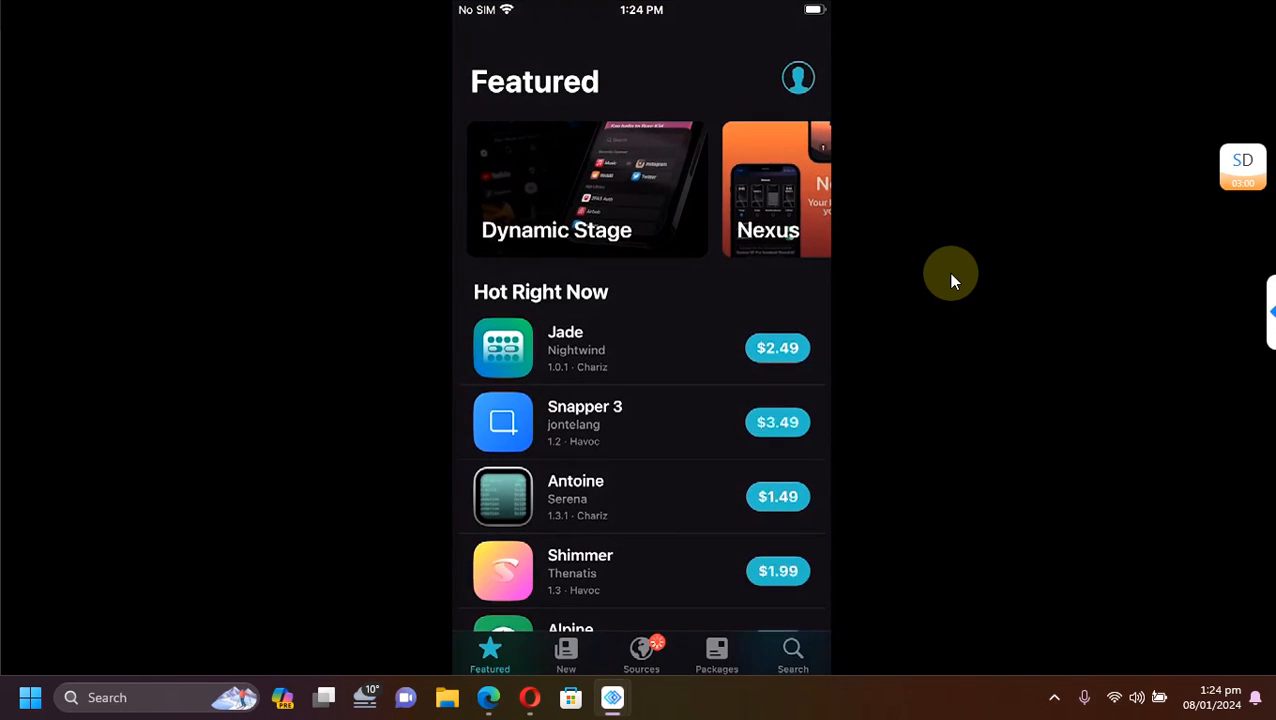
Search 'Kfd' to locate kfdmineek in the app list, then return to the home screen
{"action": "left_click", "coordinate": [792, 650]}
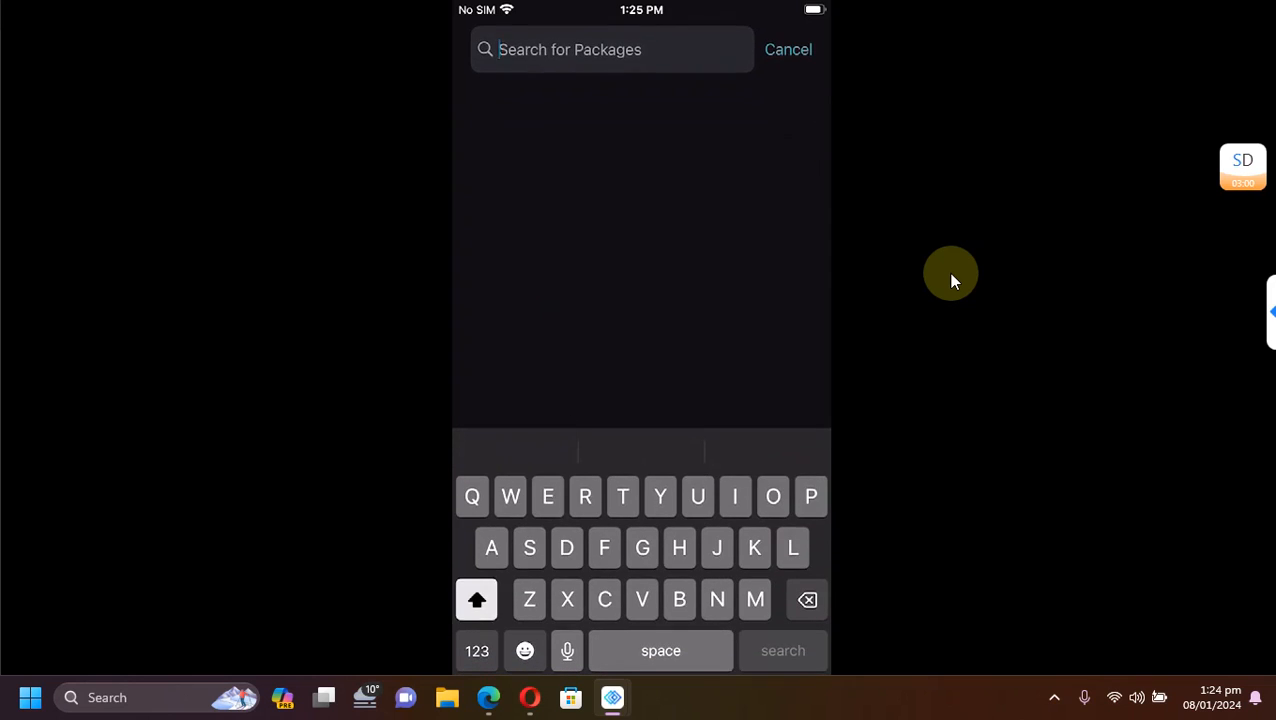
{"action": "type", "text": "El"}
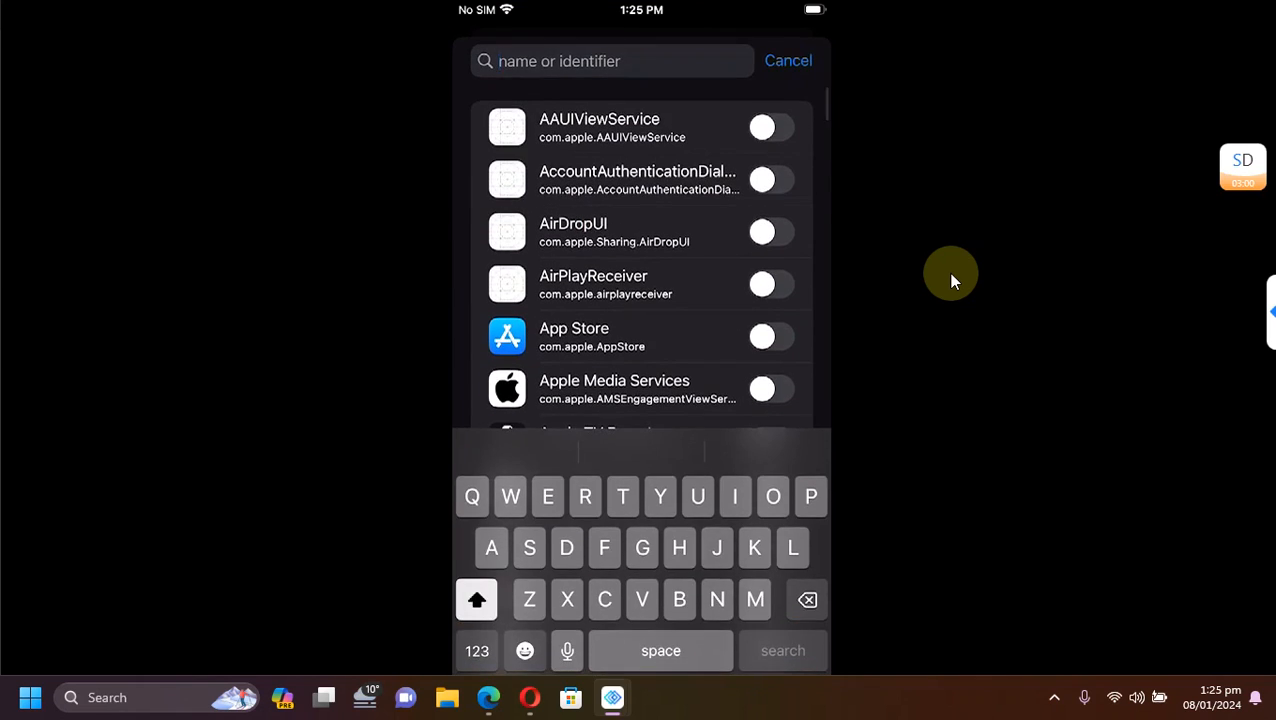
{"action": "type", "text": "Kfd"}
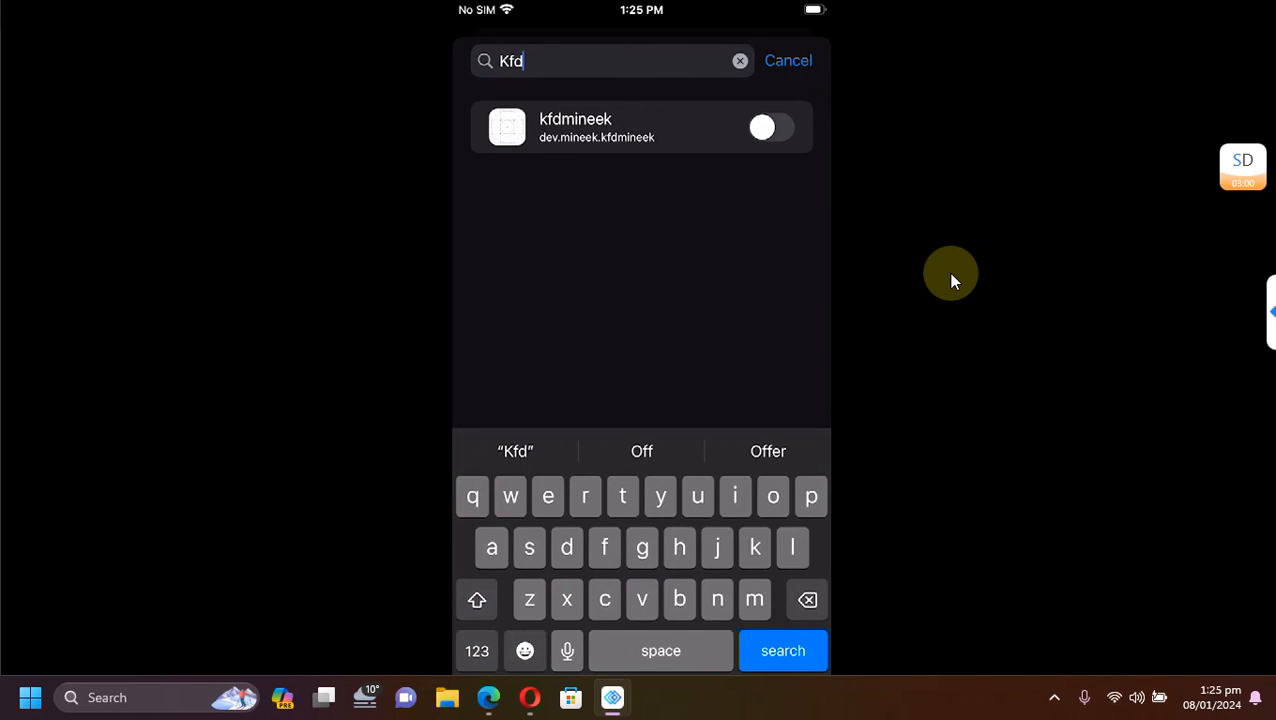
{"action": "left_click", "coordinate": [772, 128]}
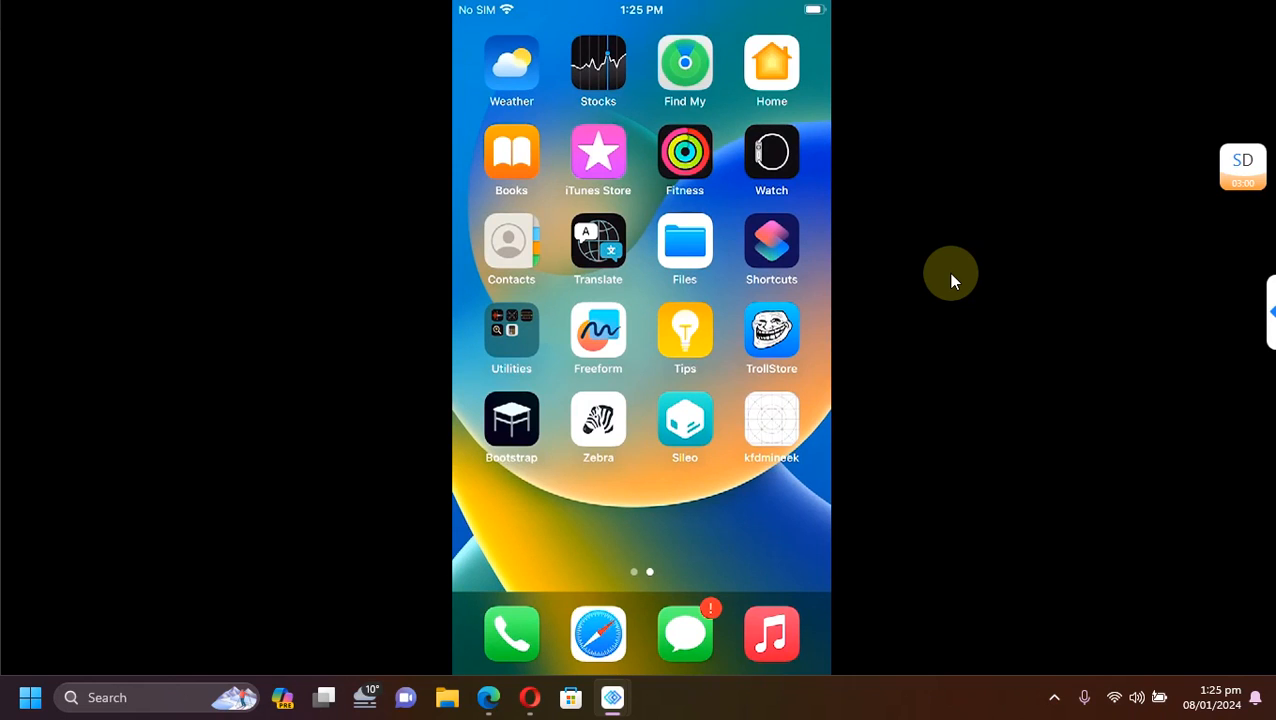
Launch the kfdmineek app so its kfdfun console banner appears
{"action": "left_click", "coordinate": [772, 420]}
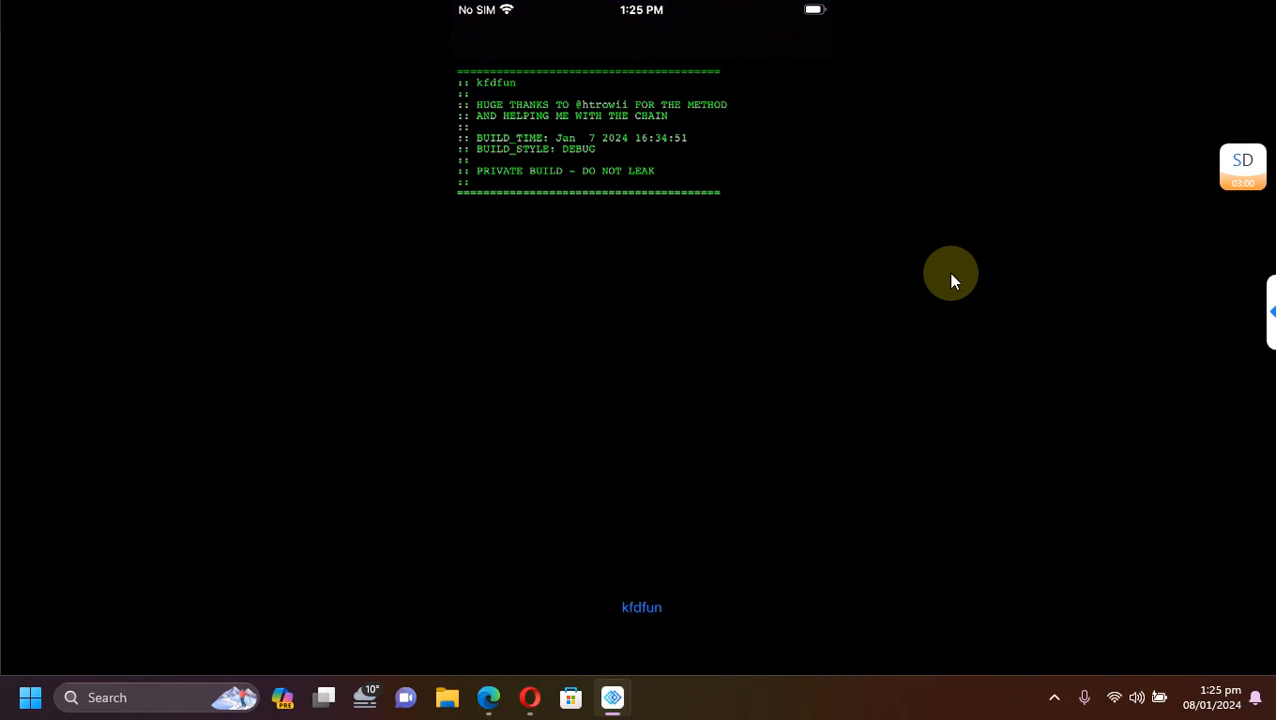
{"action": "mouse_move", "coordinate": [642, 632]}
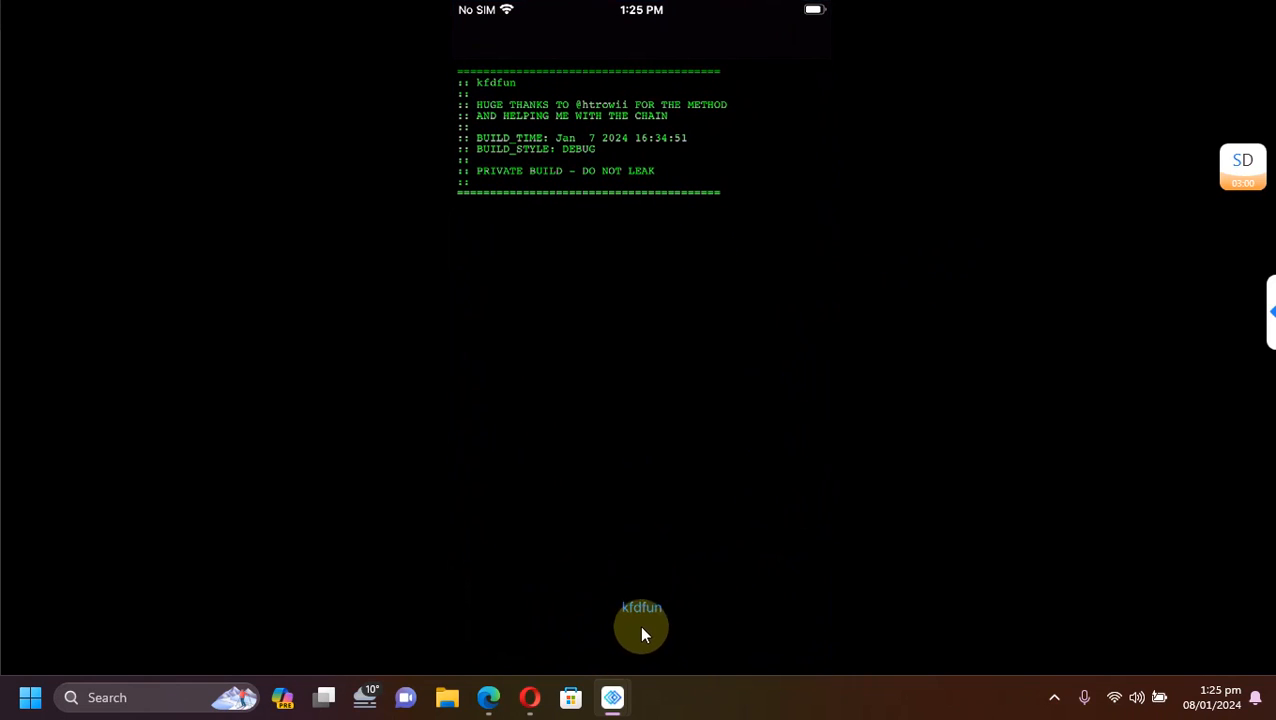
{"action": "mouse_move", "coordinate": [620, 630]}
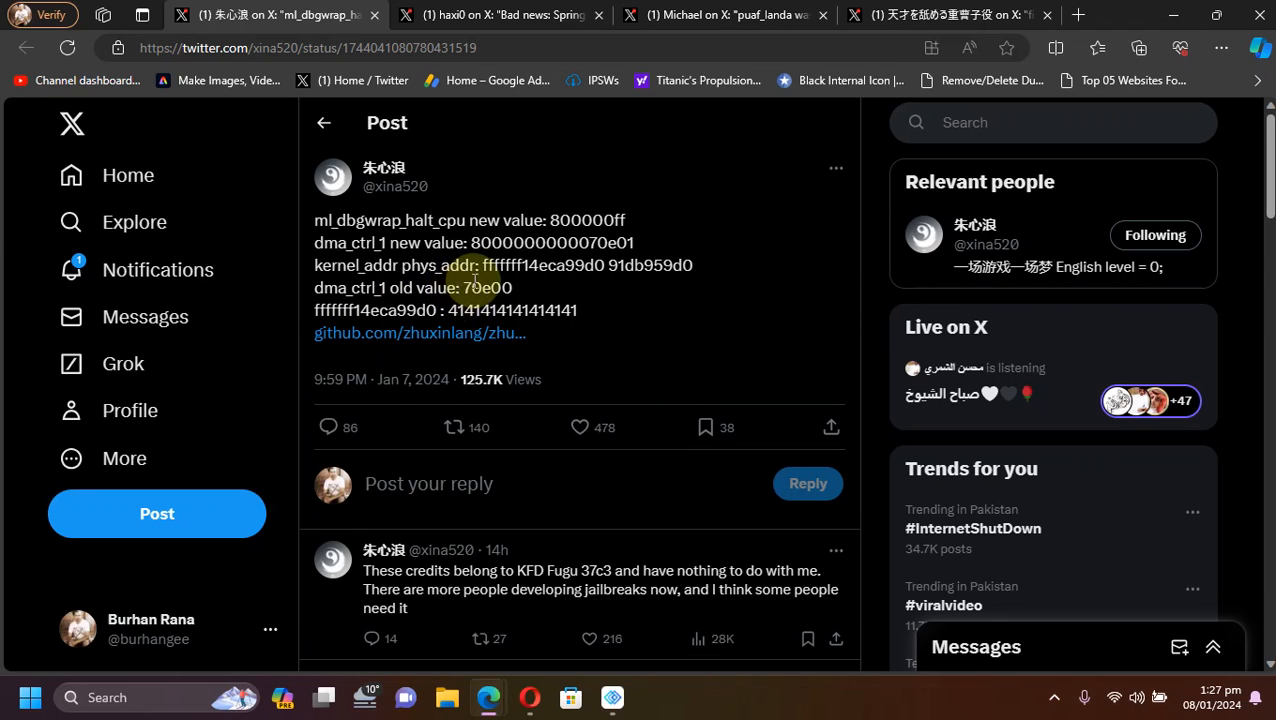
{"action": "mouse_move", "coordinate": [464, 304]}
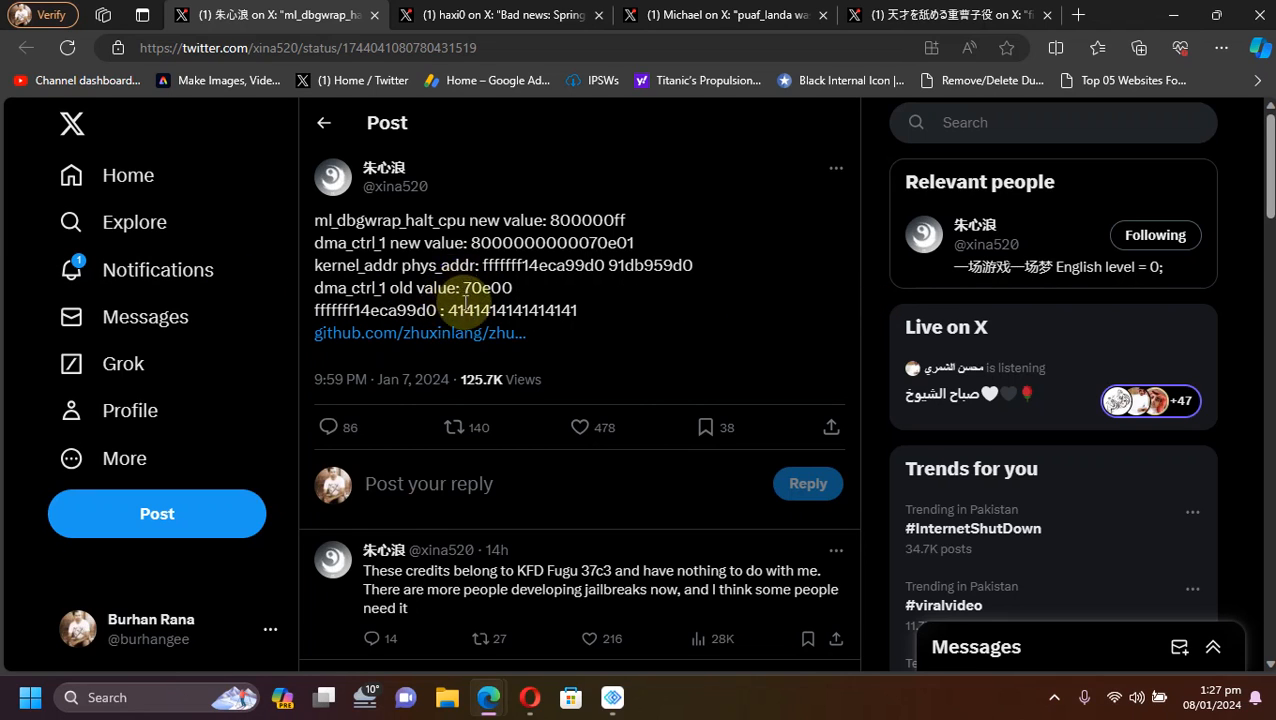
{"action": "left_click_drag", "start_coordinate": [448, 310], "coordinate": [576, 310]}
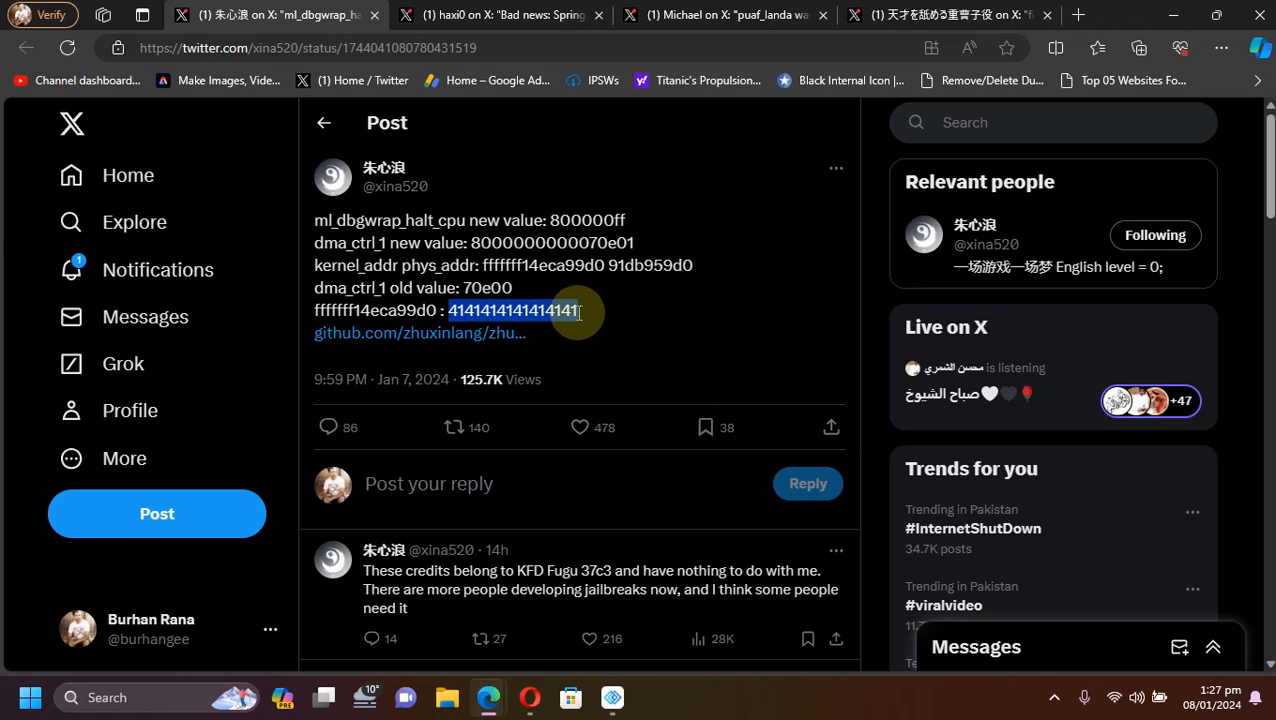
{"action": "mouse_move", "coordinate": [880, 280]}
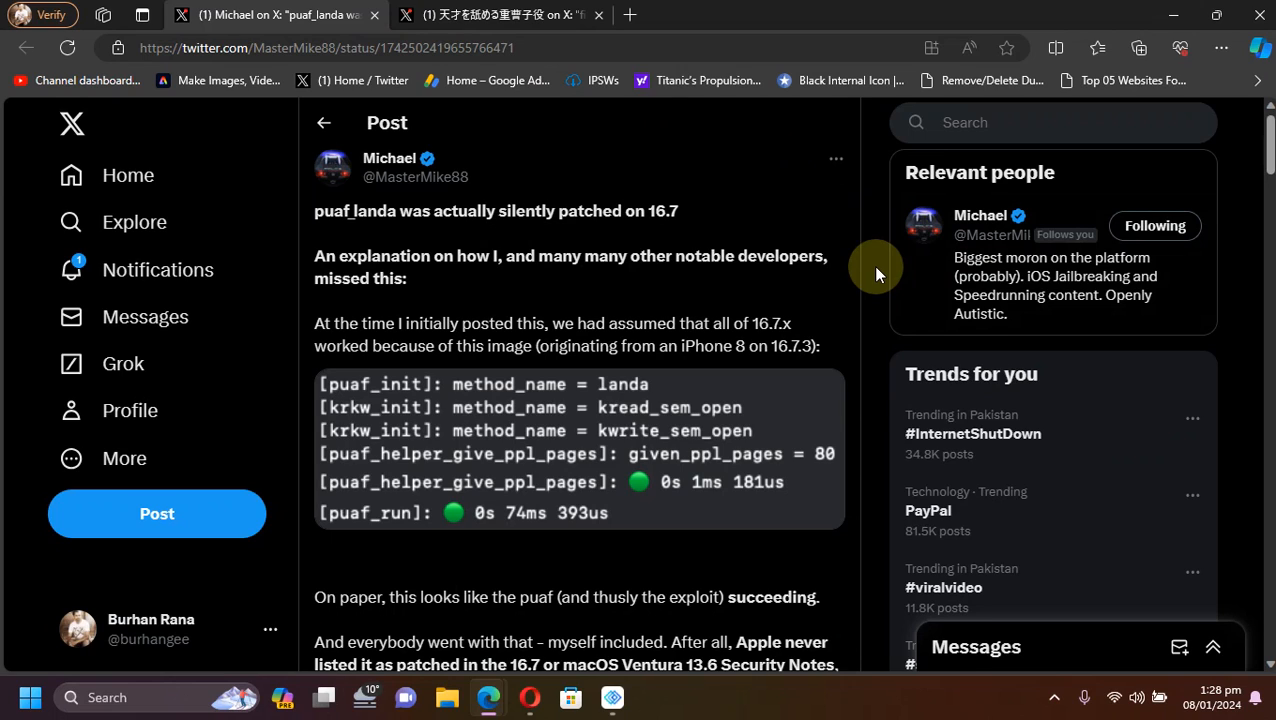
{"action": "mouse_move", "coordinate": [628, 248]}
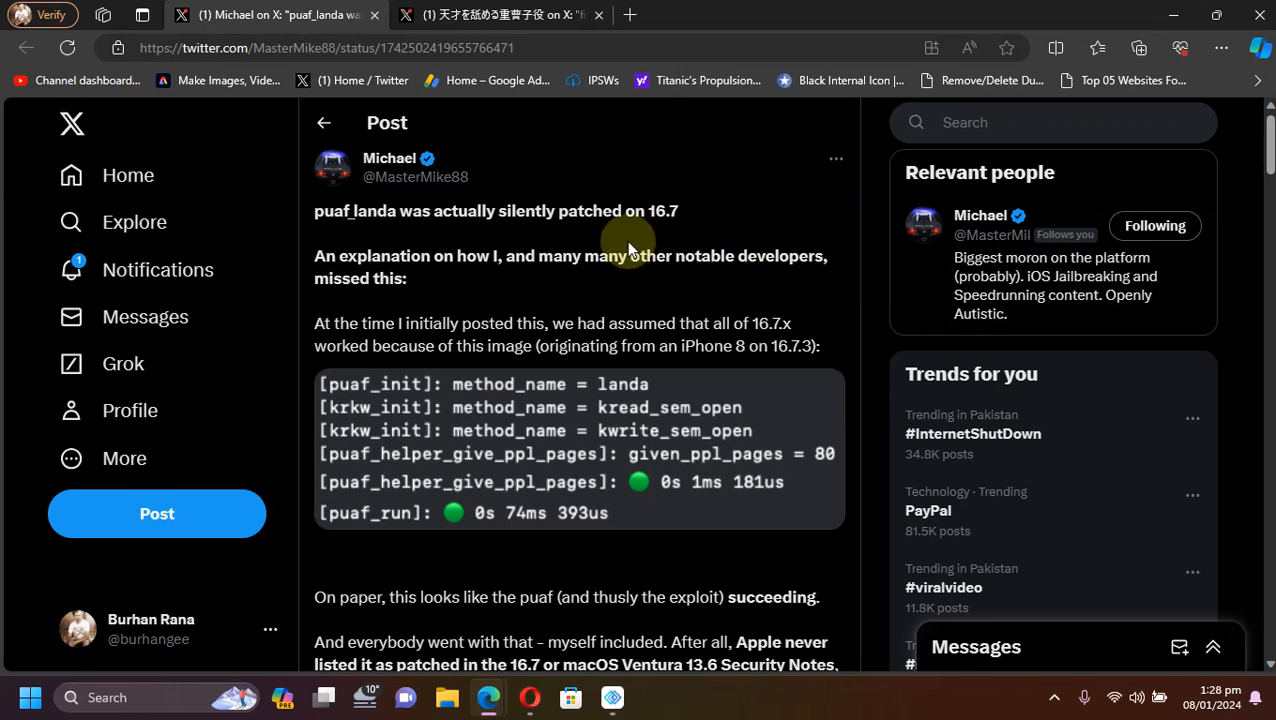
{"action": "mouse_move", "coordinate": [858, 280]}
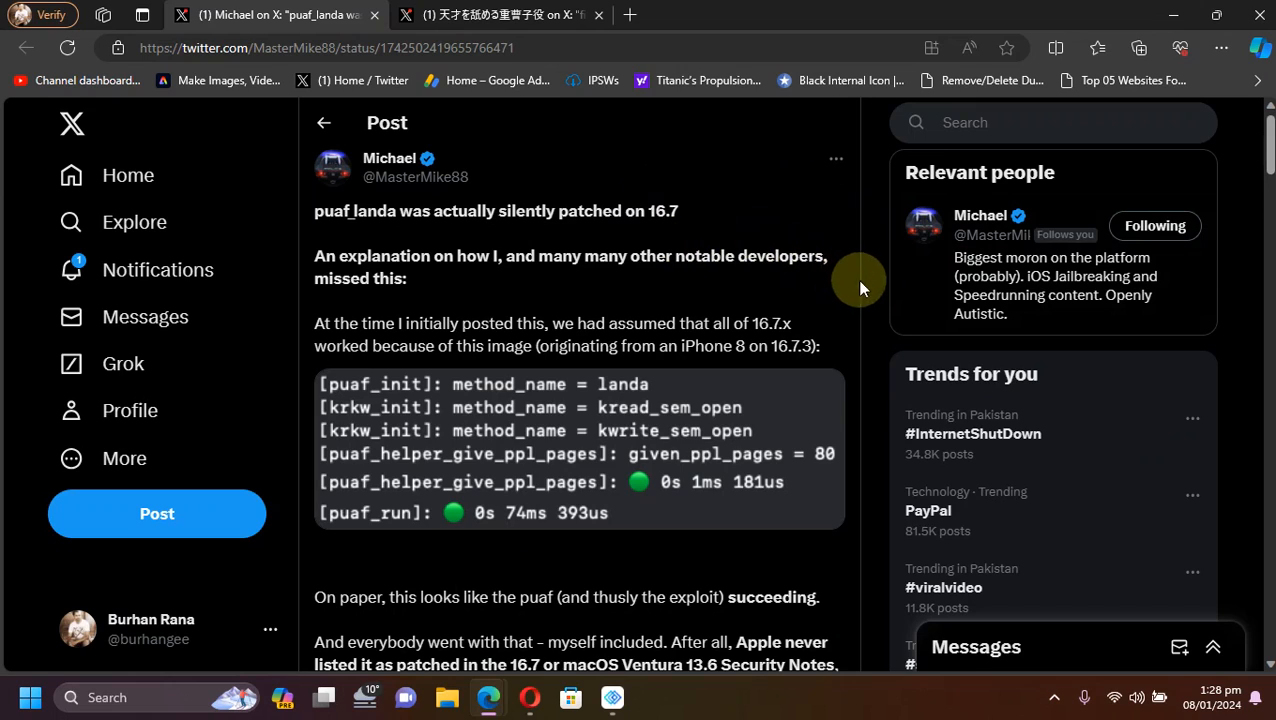
{"action": "mouse_move", "coordinate": [872, 284]}
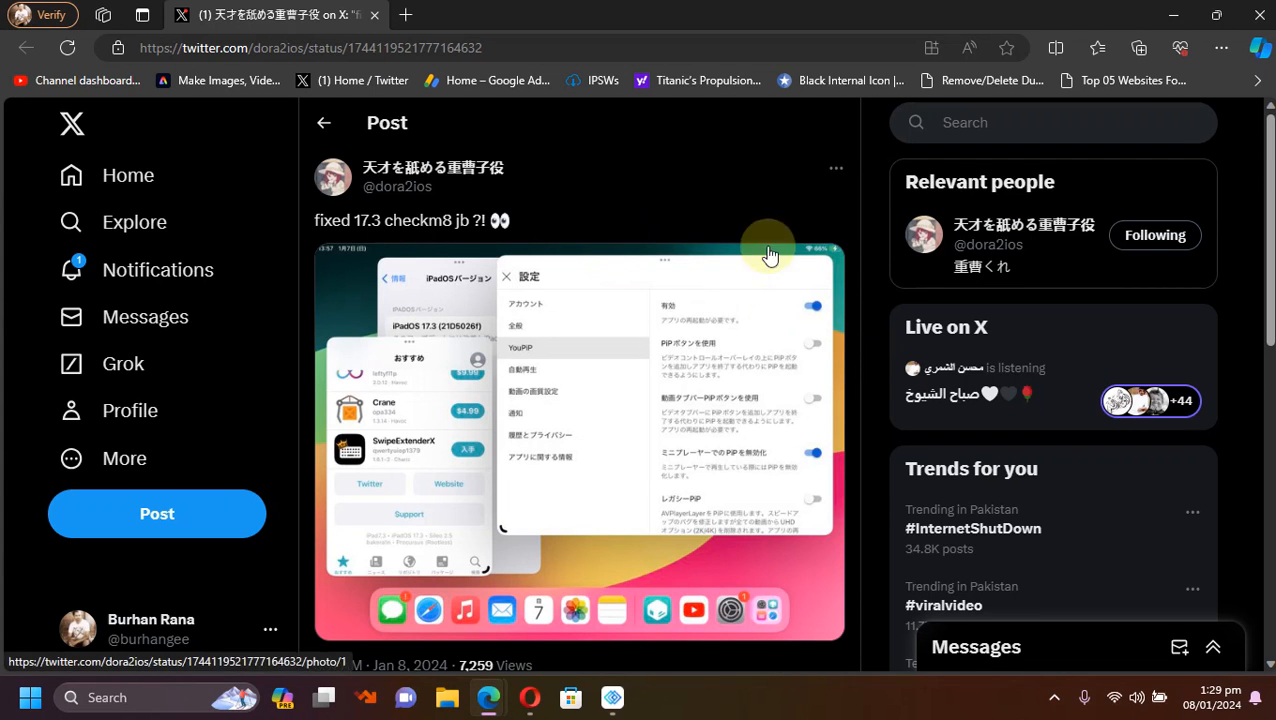
{"action": "mouse_move", "coordinate": [866, 272]}
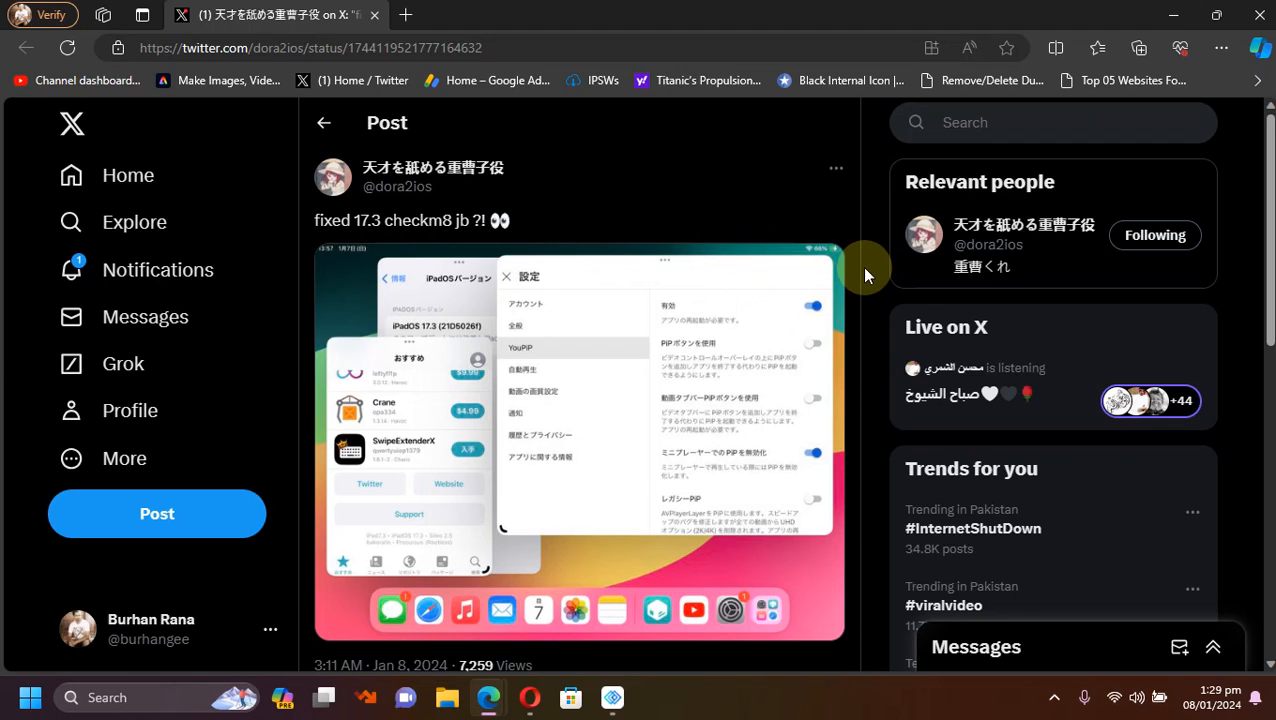
{"action": "mouse_move", "coordinate": [484, 336]}
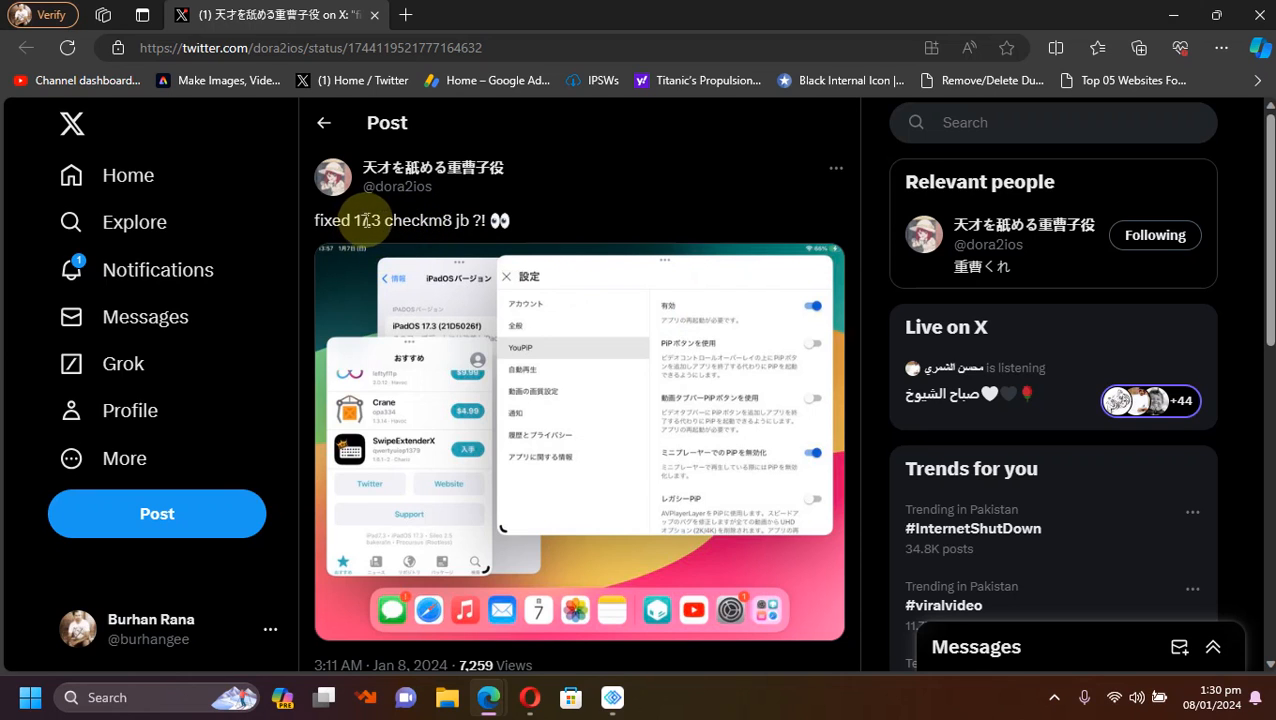
{"action": "mouse_move", "coordinate": [868, 332]}
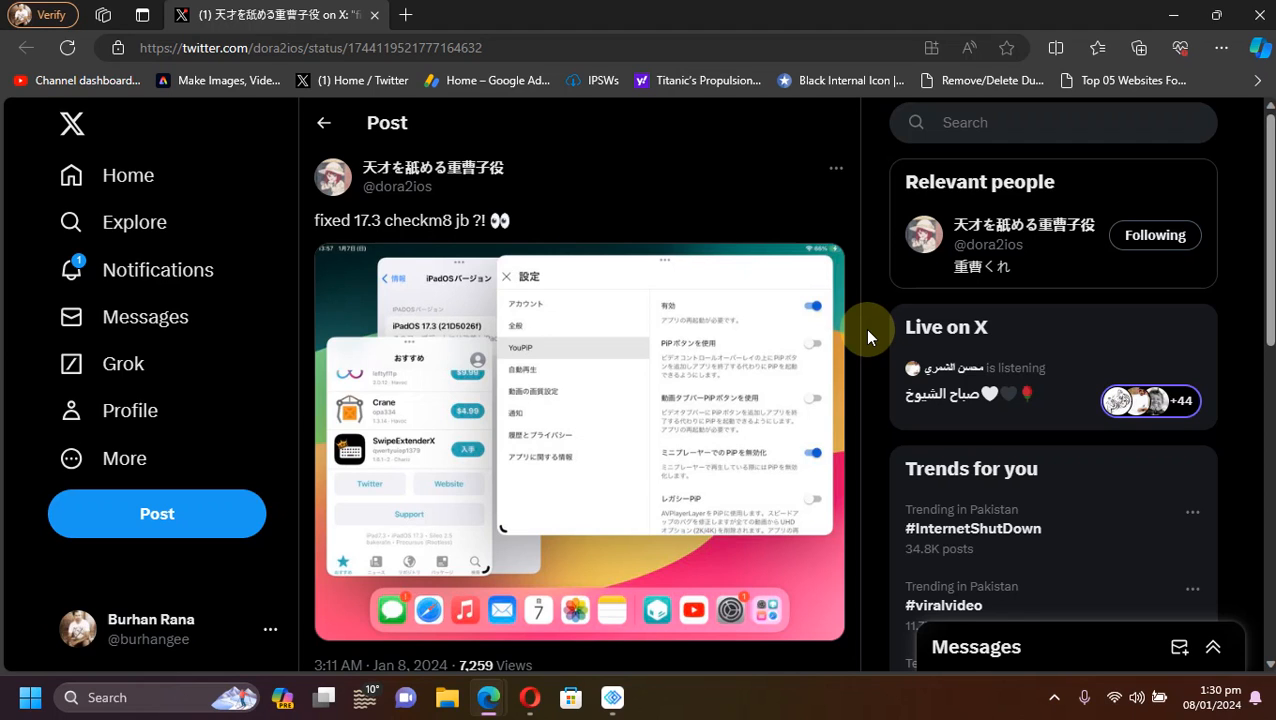
Return to the hrtowii Serotonin repository page on GitHub
{"action": "left_click", "coordinate": [464, 14]}
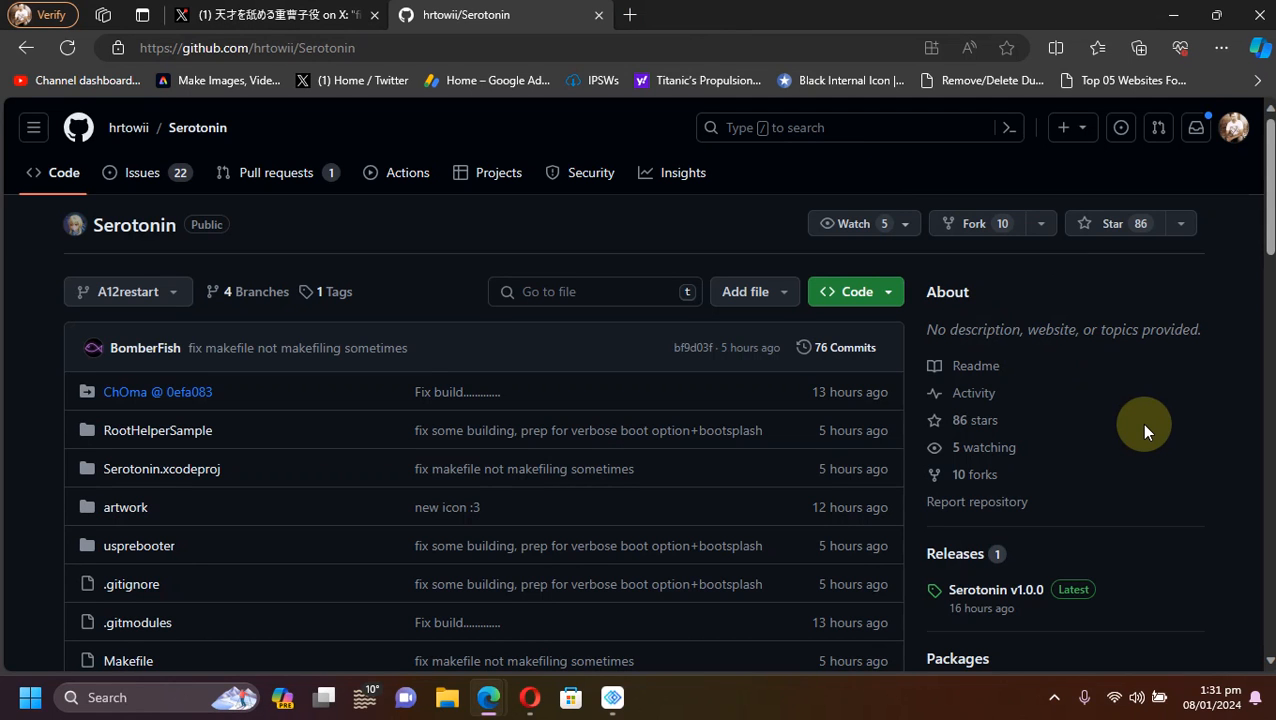